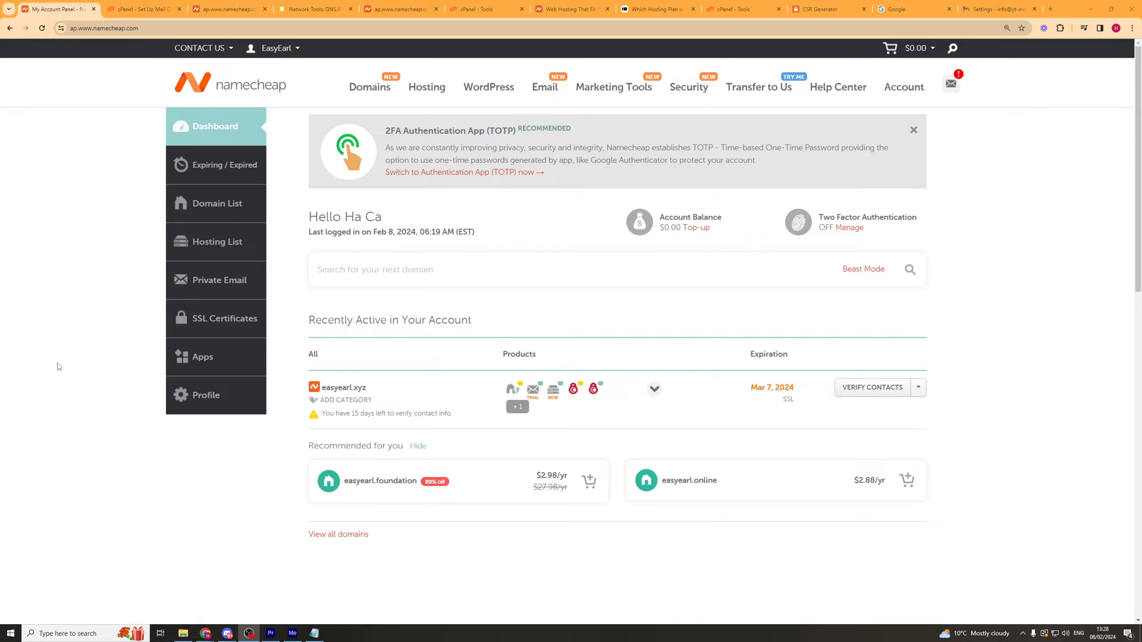
mouse_move(113, 353)
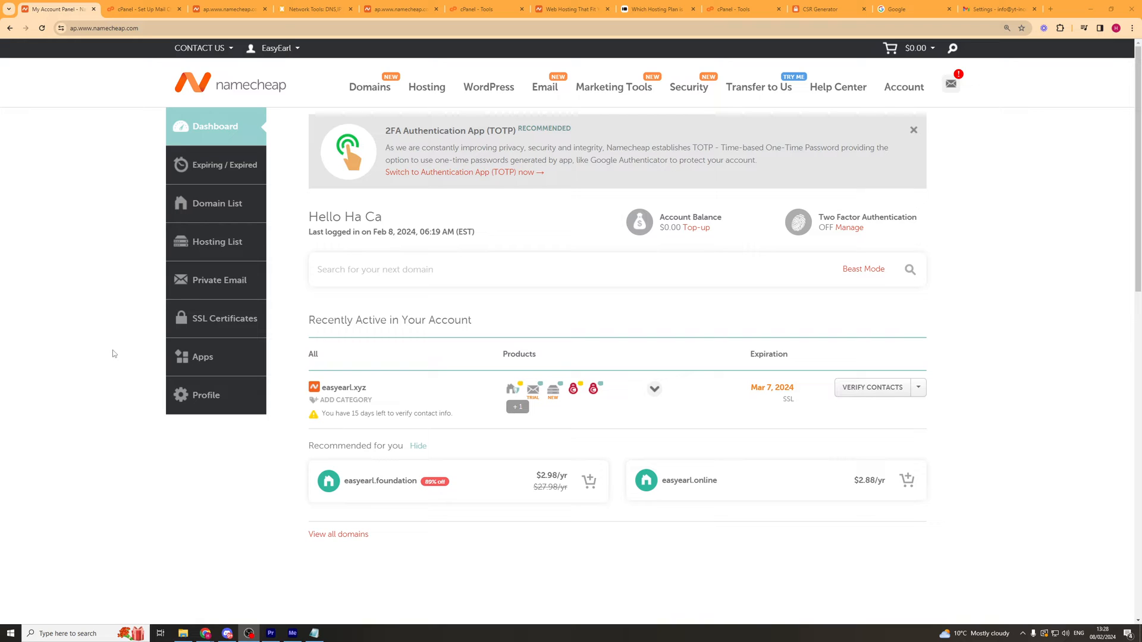
- Go to the Hosting List and reveal the extra actions beside GO TO CPANEL for easyearl.xyz
click(216, 242)
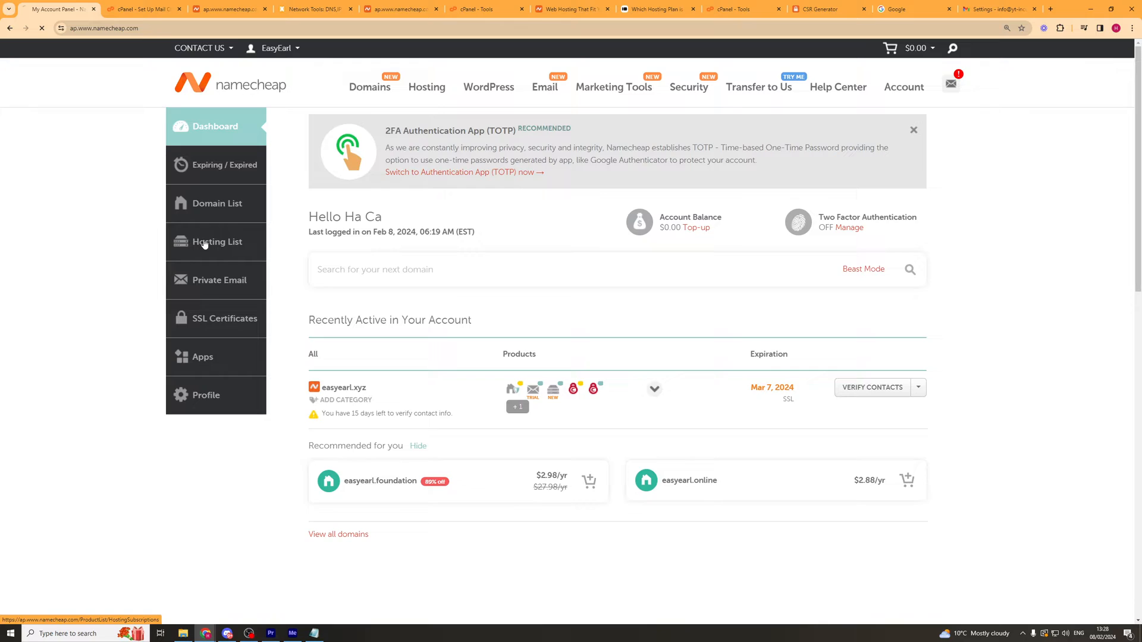
click(215, 241)
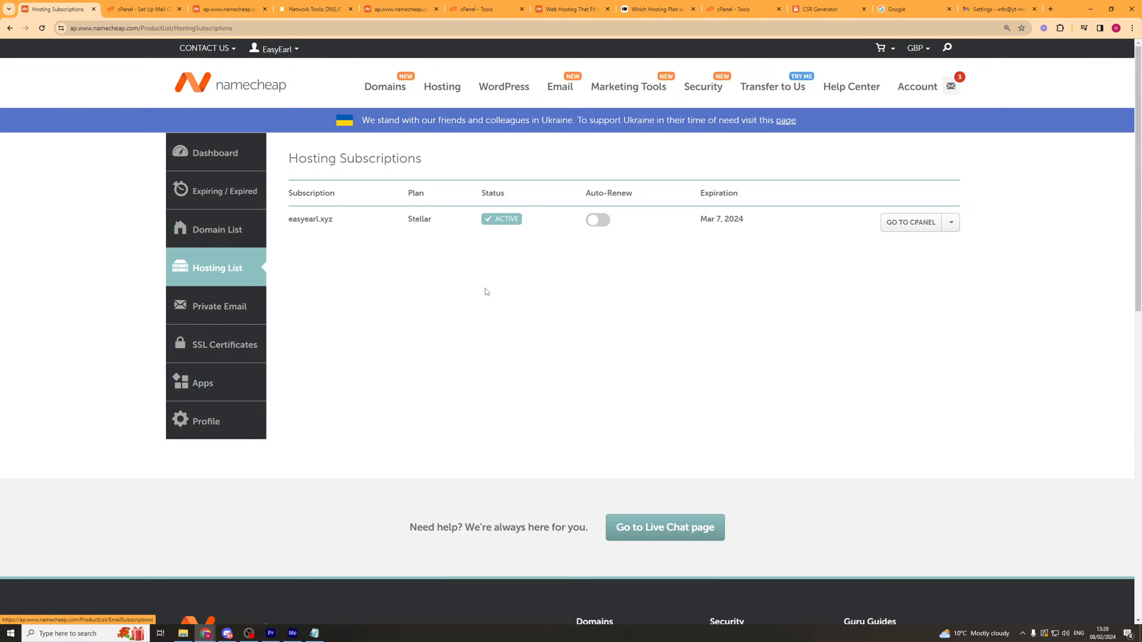
mouse_move(593, 209)
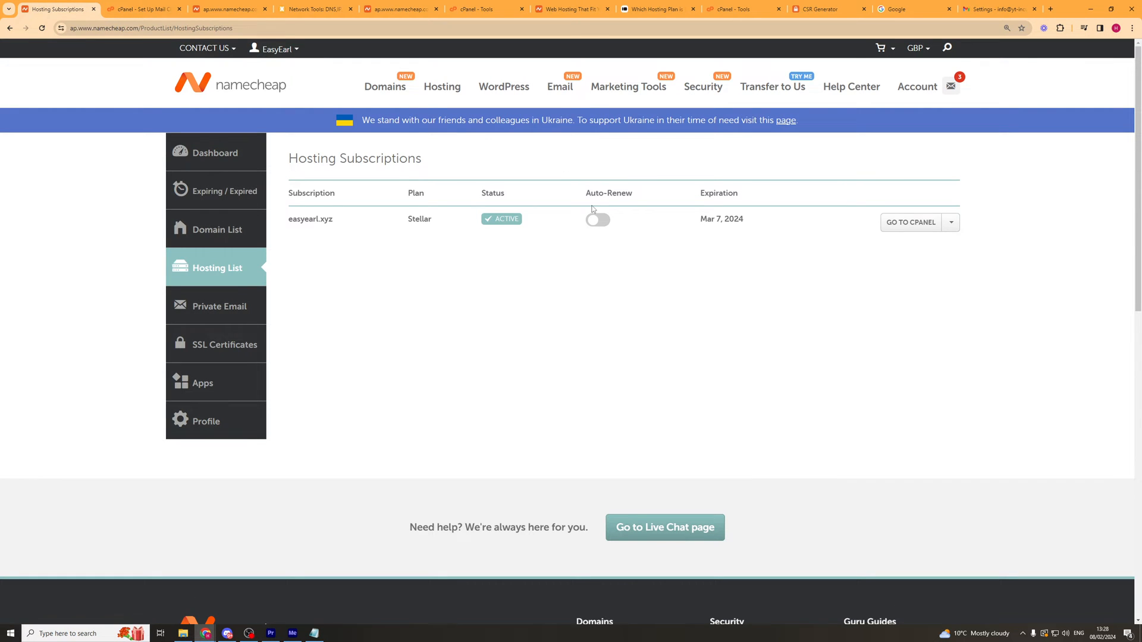
mouse_move(443, 229)
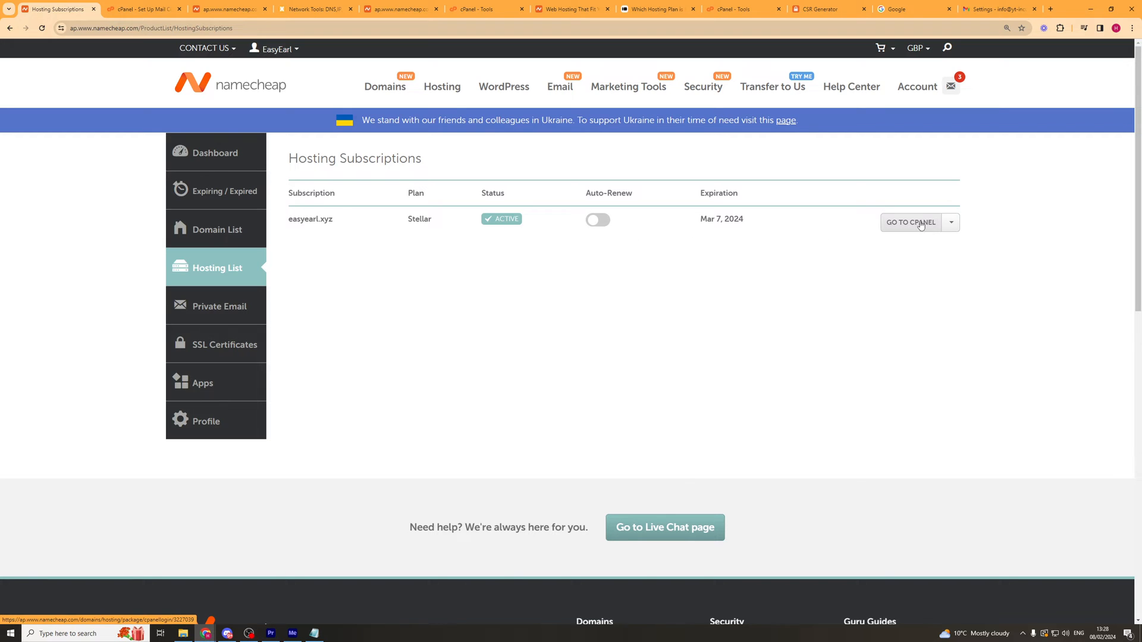
click(951, 222)
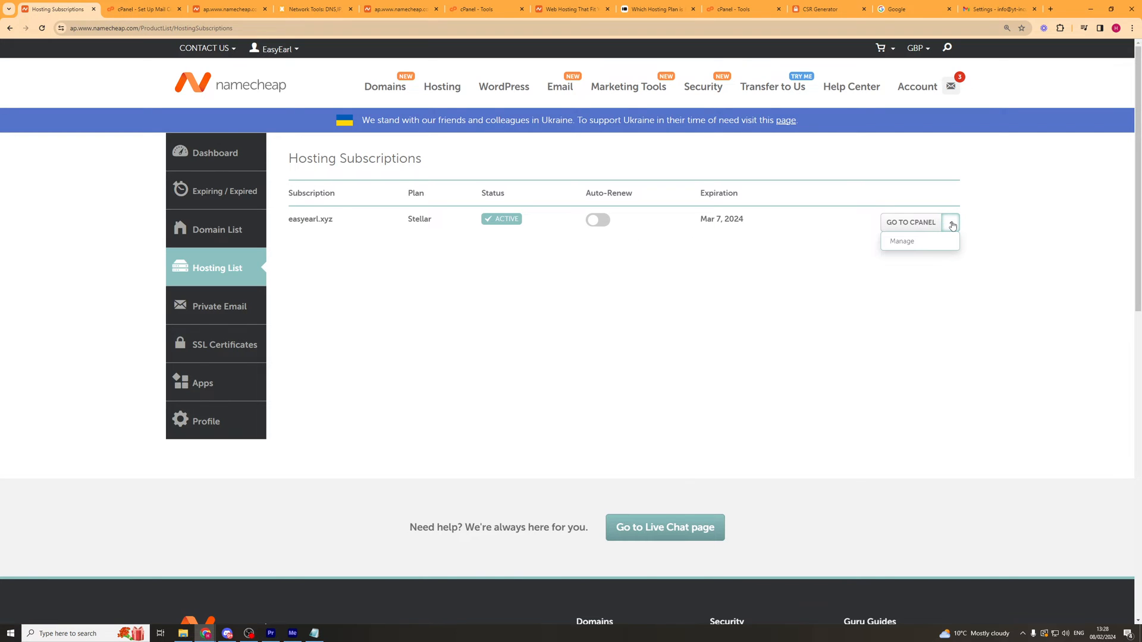
click(901, 242)
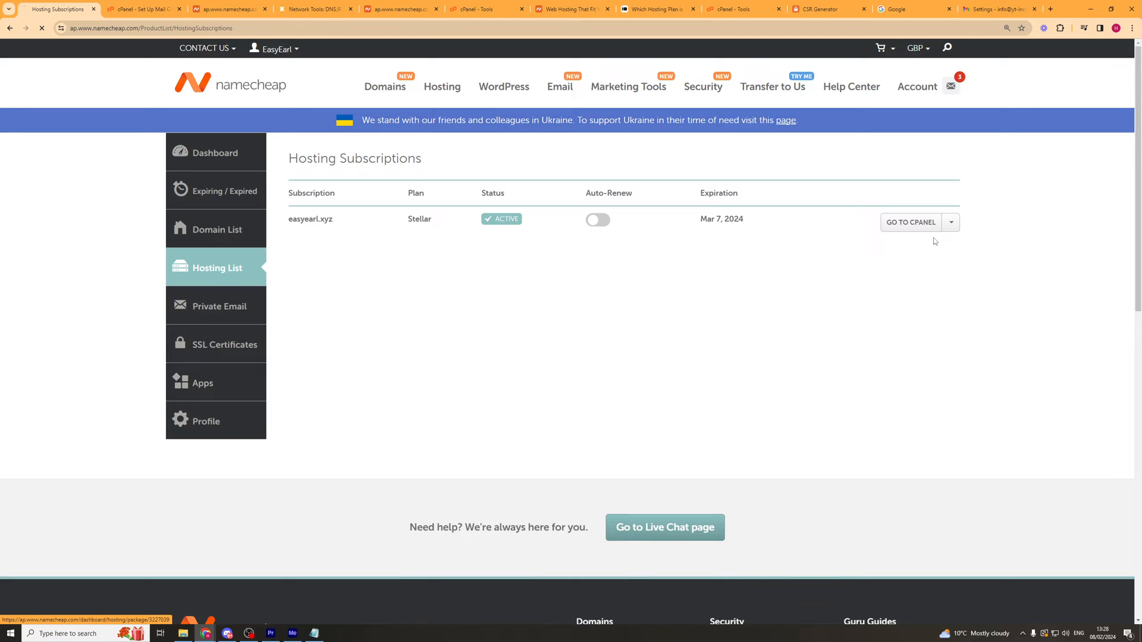
- View the Stellar hosting details showing server IP 162.213.255.51, then head to the Domain List
click(310, 219)
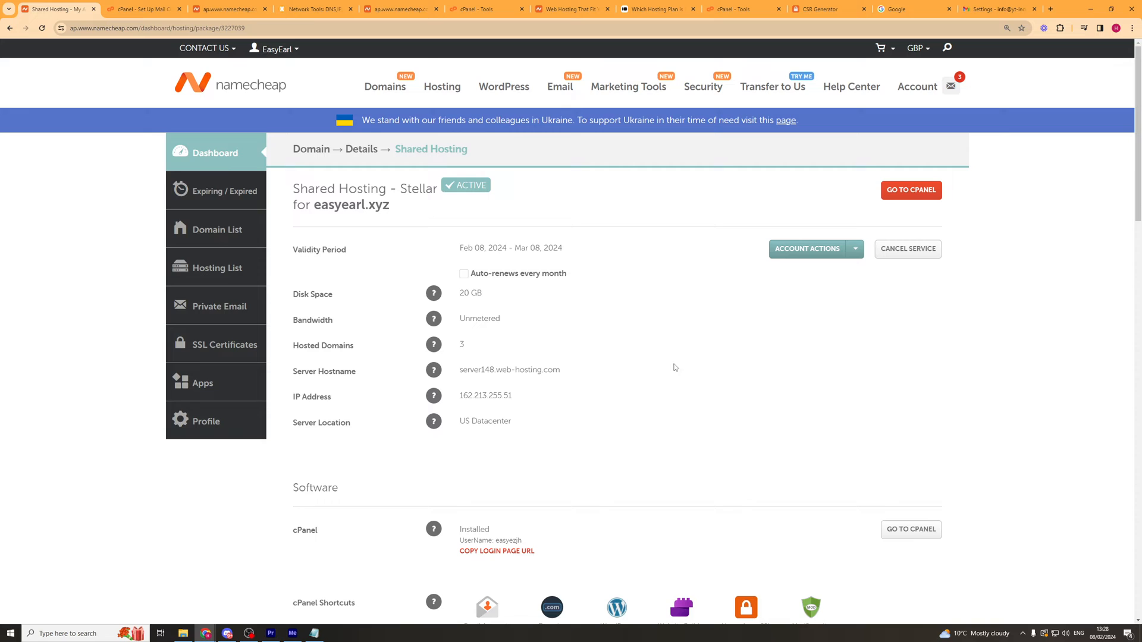
mouse_move(463, 395)
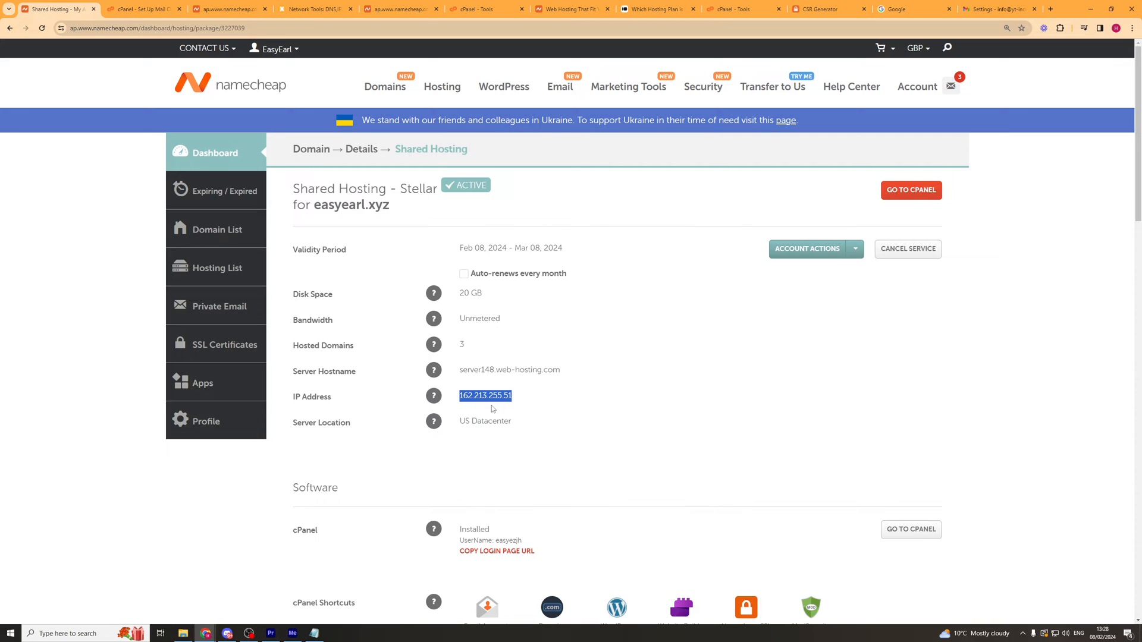
mouse_move(530, 366)
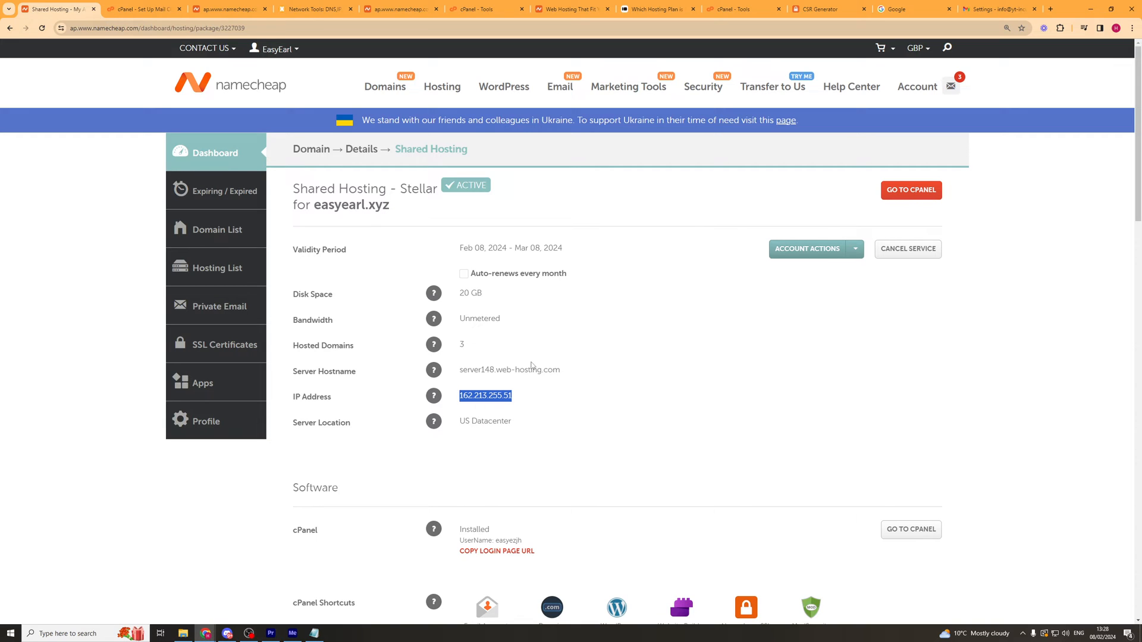
click(219, 229)
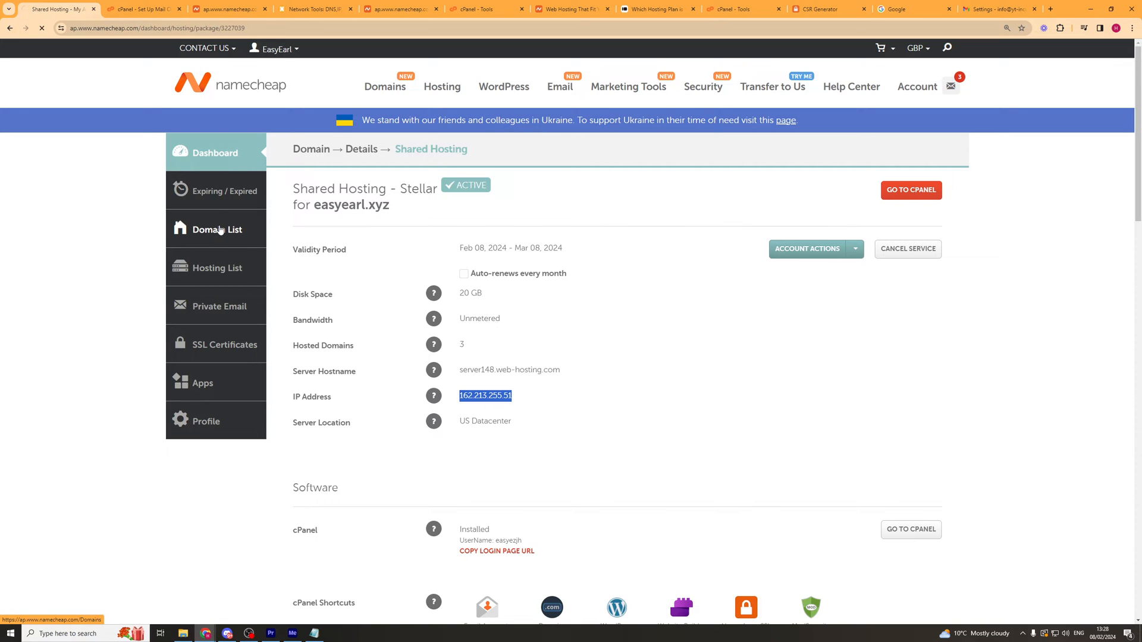
- Manage the easyearl.xyz domain from the Domain List
click(217, 229)
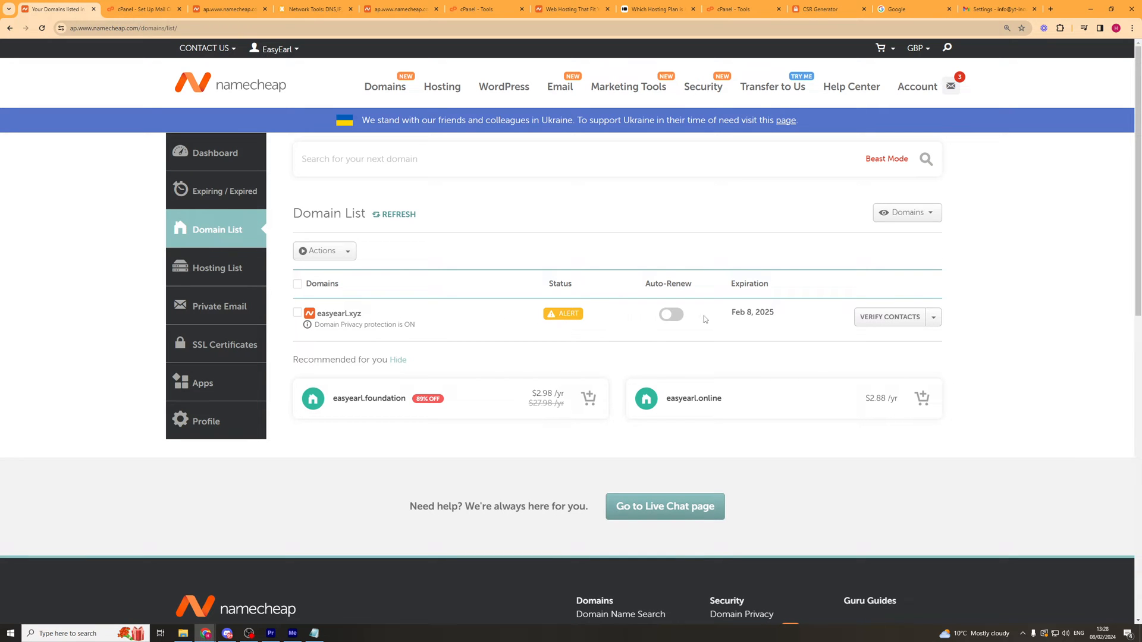
click(932, 316)
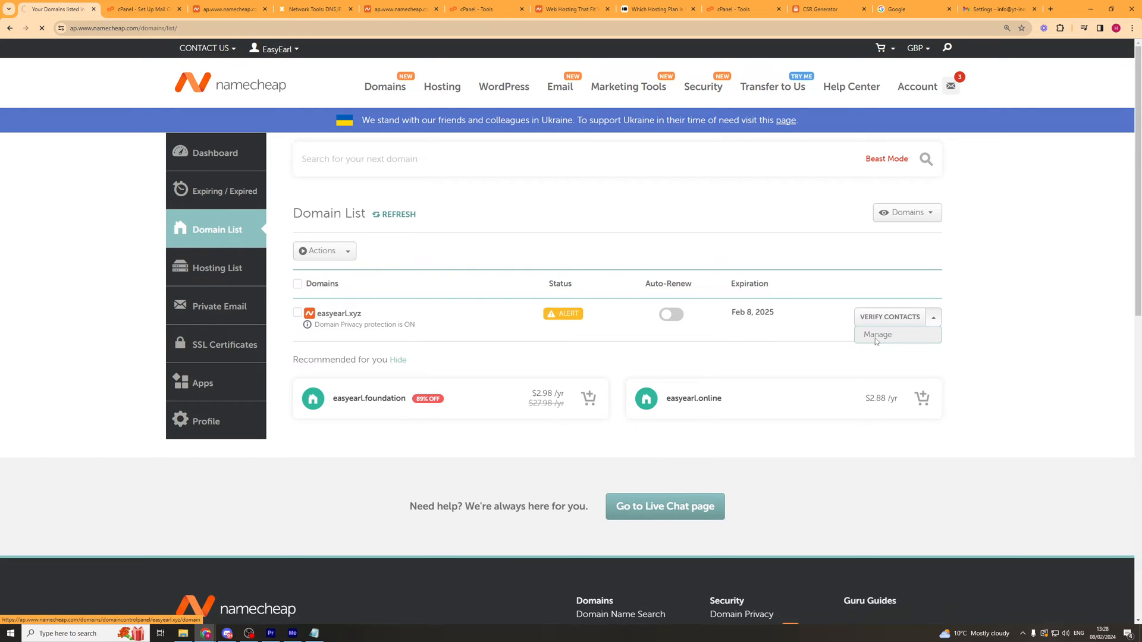
click(876, 334)
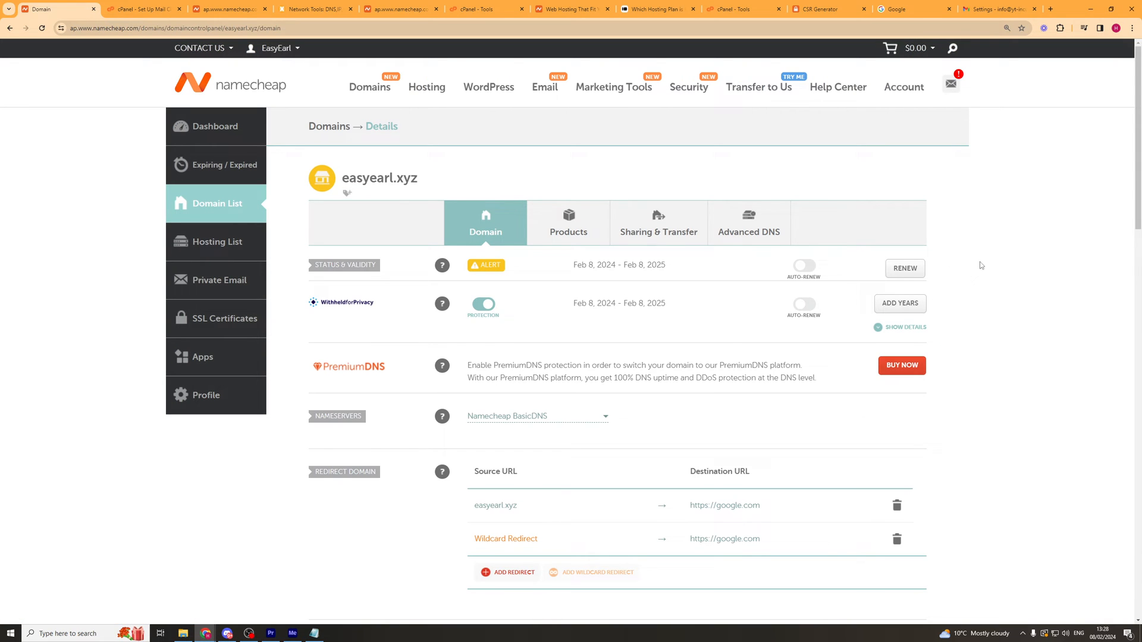
mouse_move(726, 345)
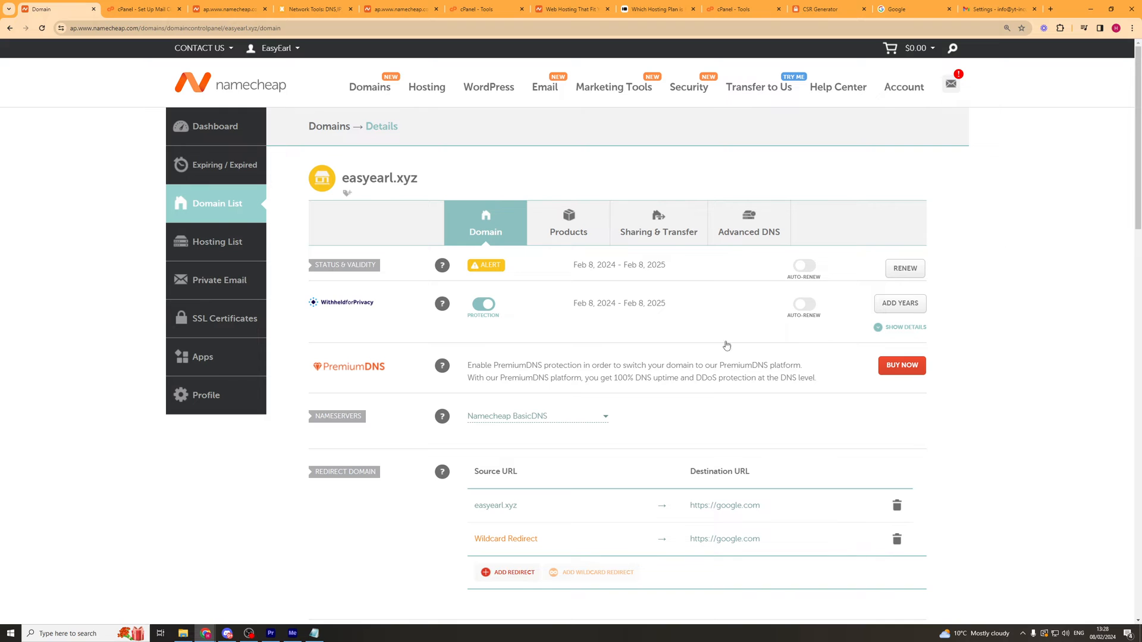
- Review the nameserver options and keep Namecheap BasicDNS selected
scroll(down, 3)
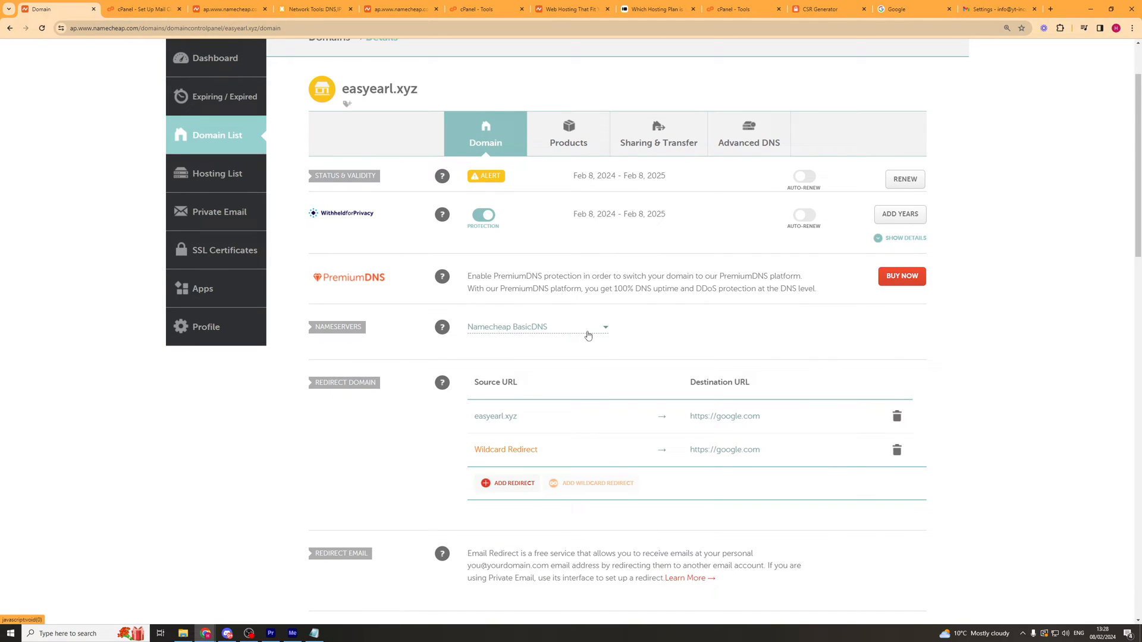
click(537, 326)
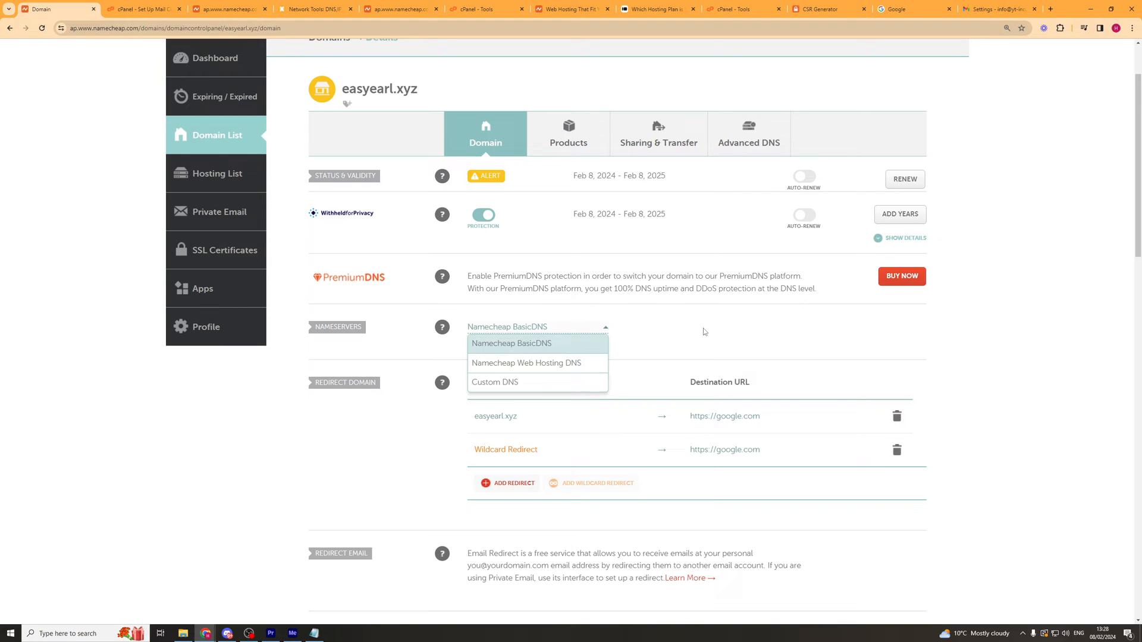
click(512, 343)
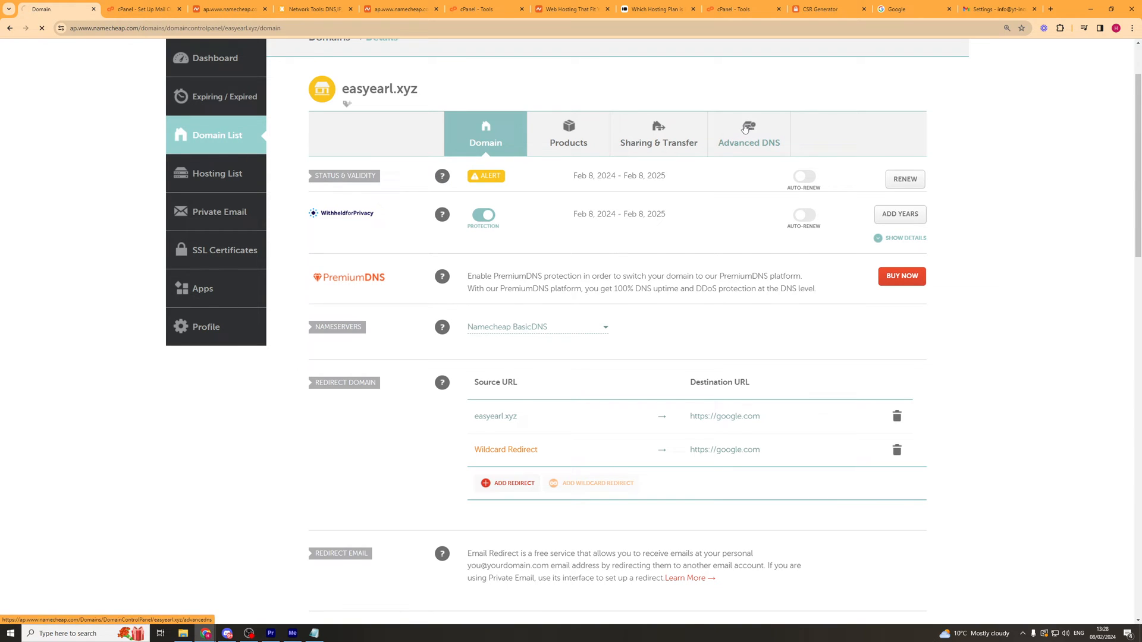
- Show the Advanced DNS host records table with its CNAME, TXT and URL redirect entries
click(748, 135)
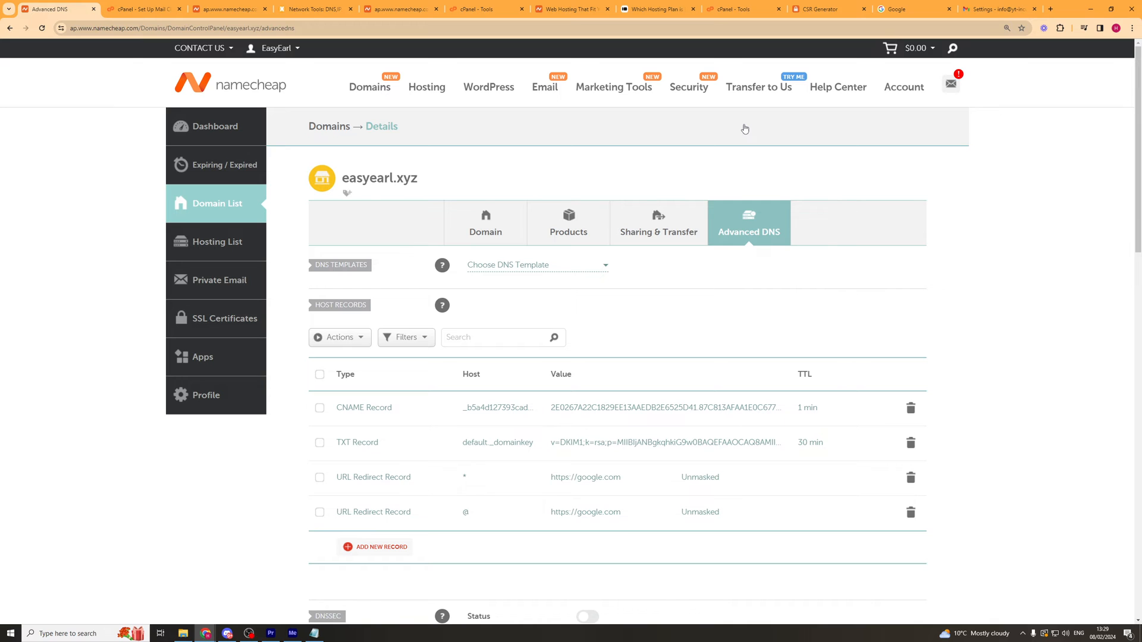
mouse_move(596, 332)
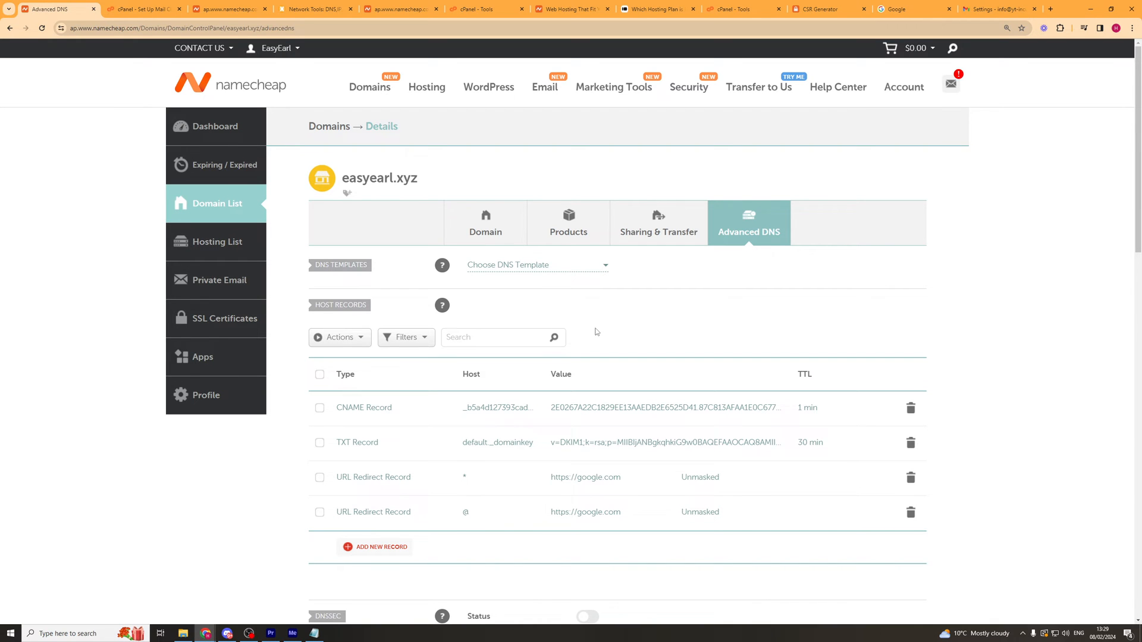
scroll(down, 3)
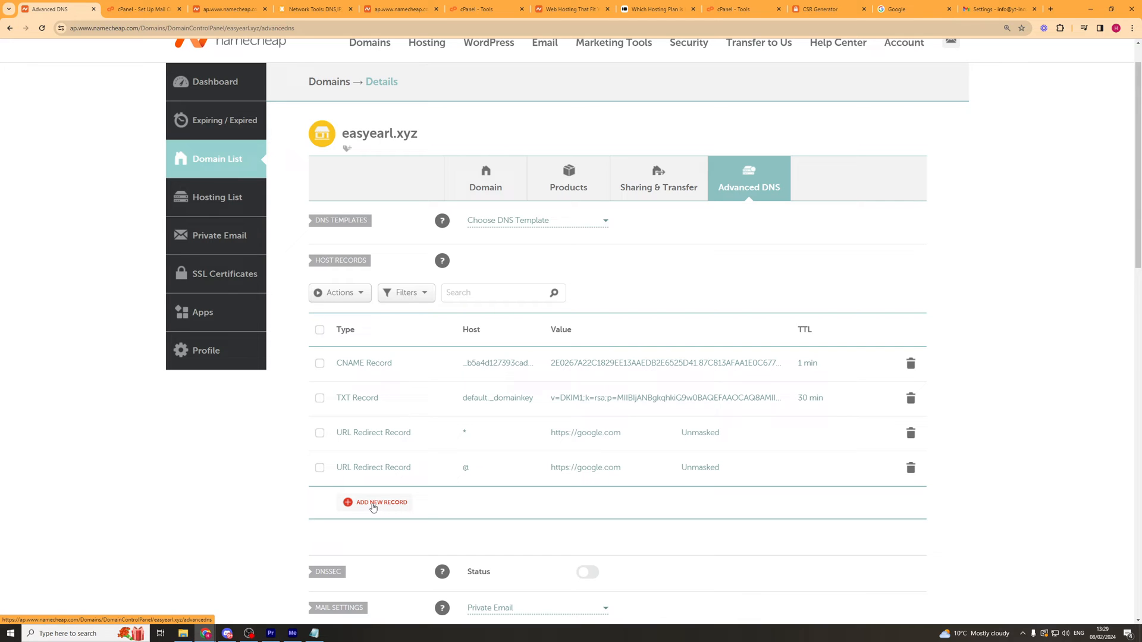
- Add and save an A Record: host 'shop', value 162.213.255.51, TTL Automatic
click(375, 502)
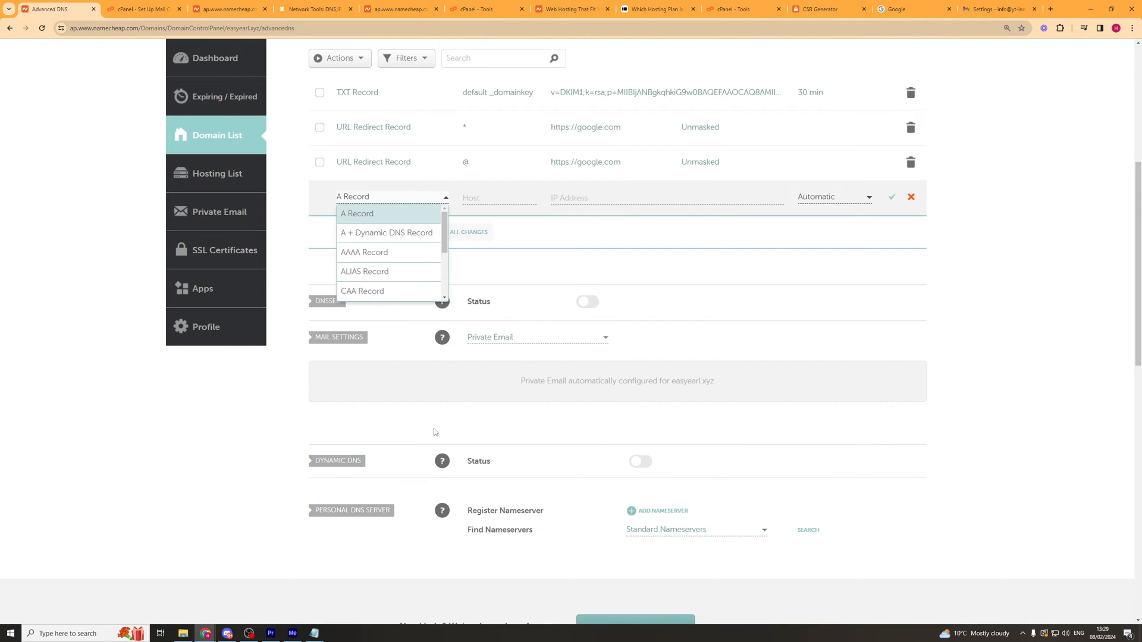
click(357, 213)
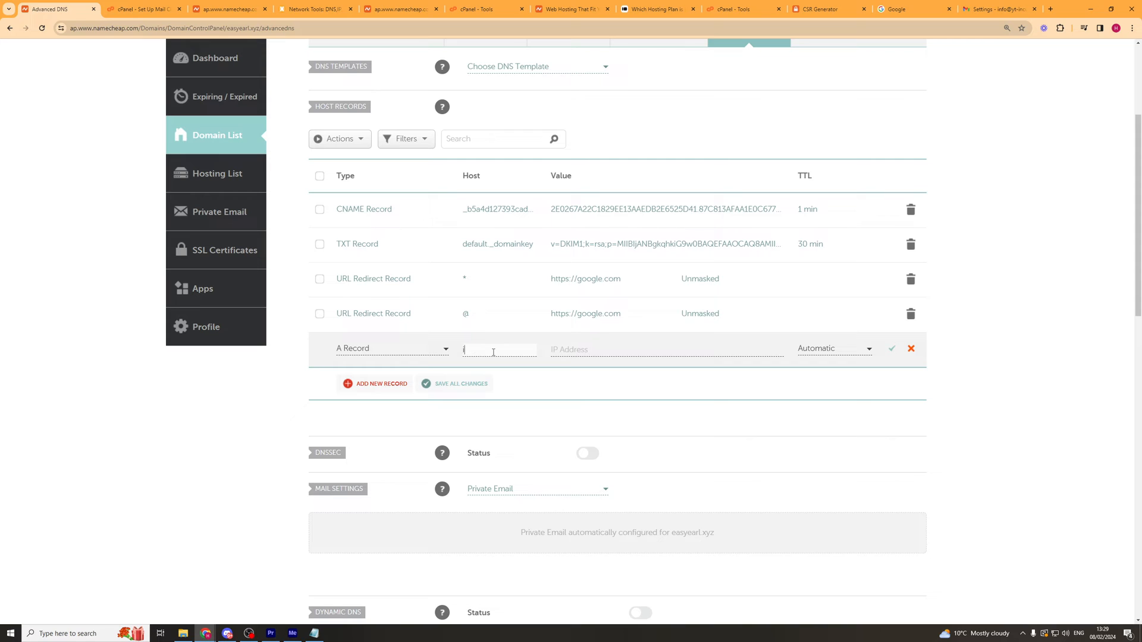
text(s)
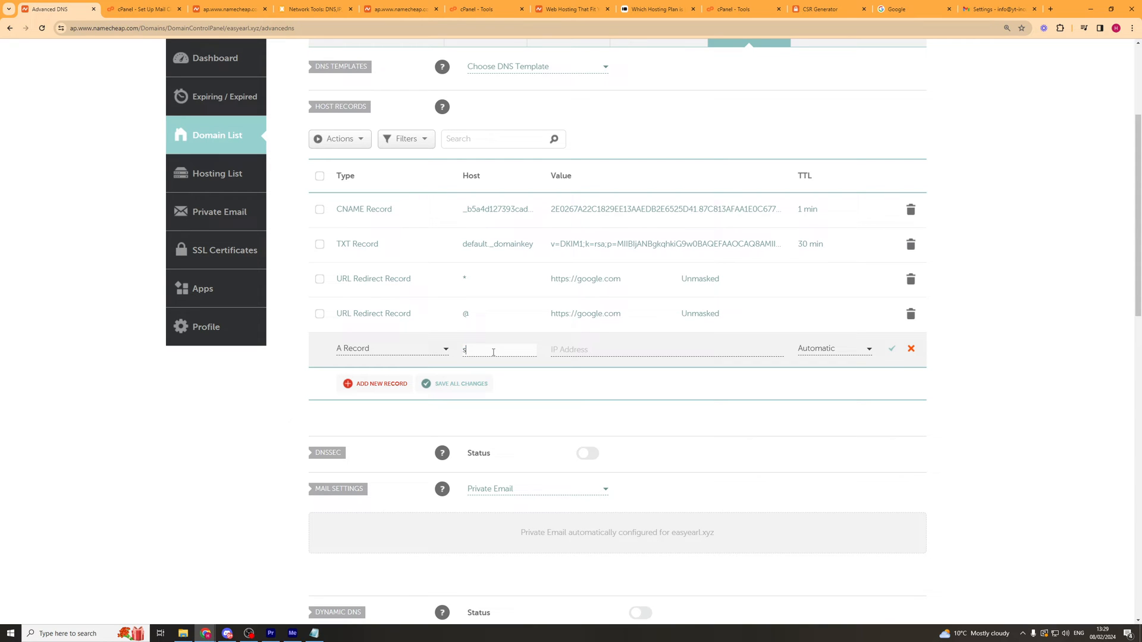
text(hop)
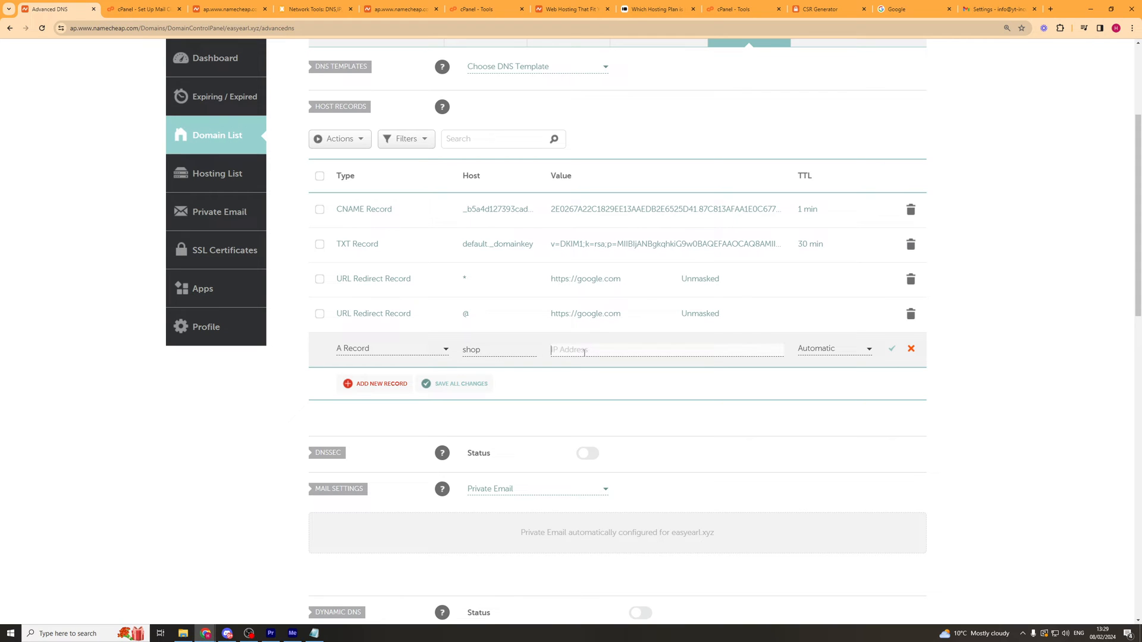
text(162.213.255.51)
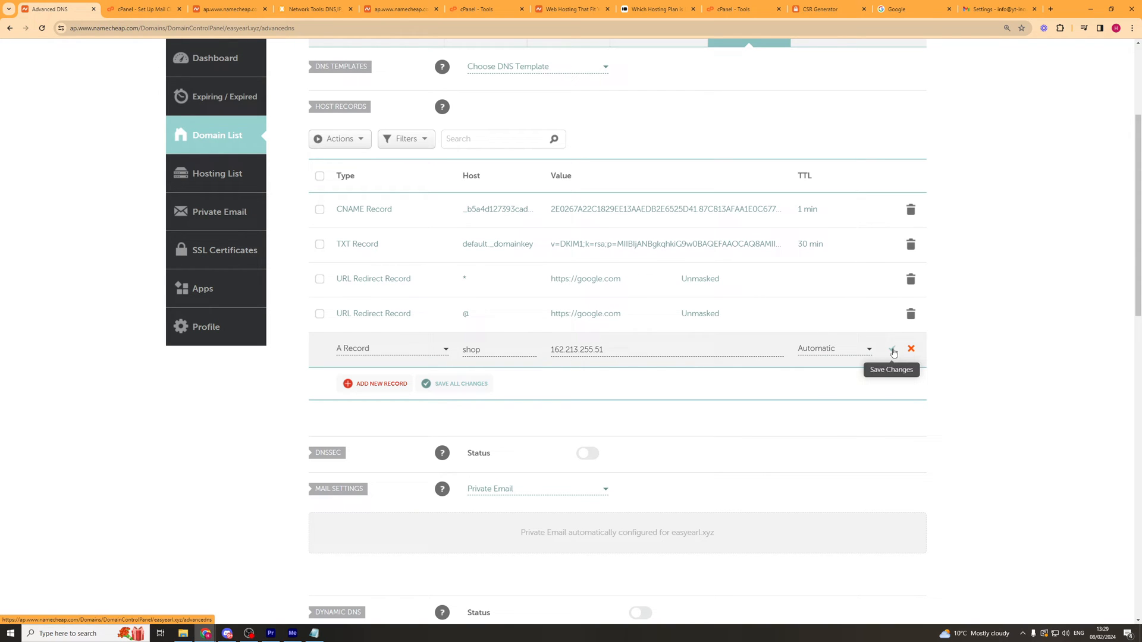
click(894, 348)
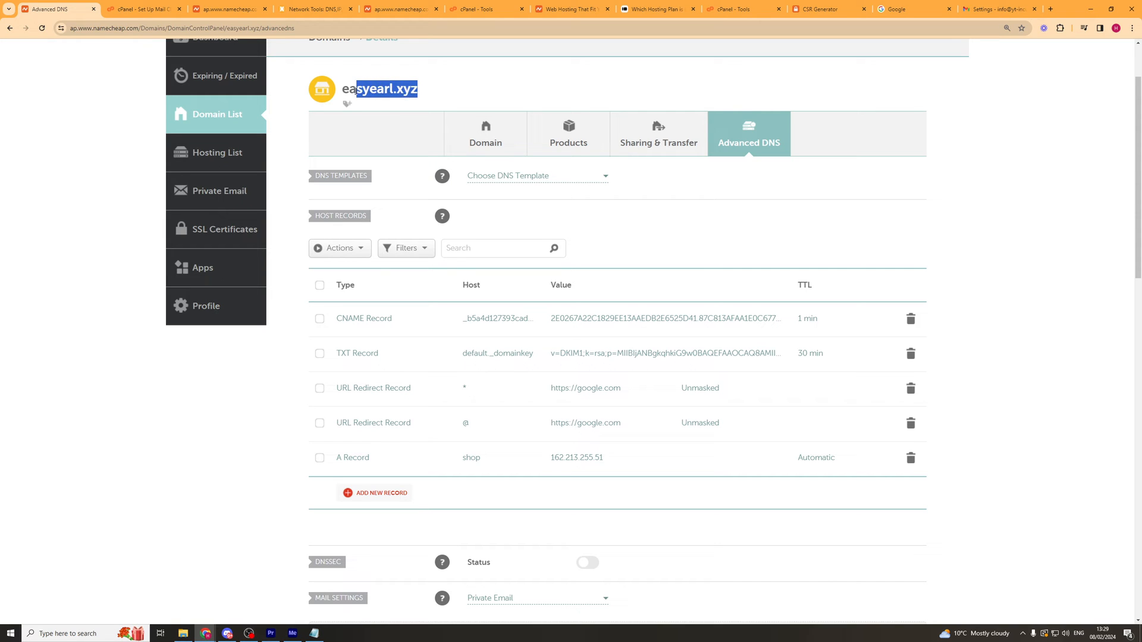
double_click(378, 89)
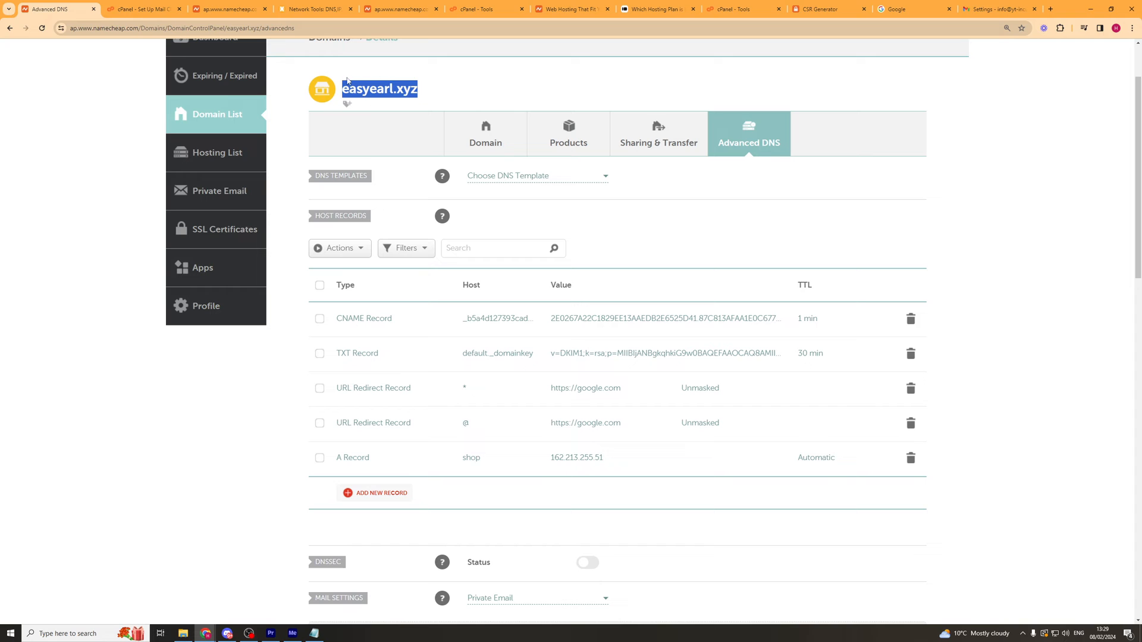
mouse_move(386, 93)
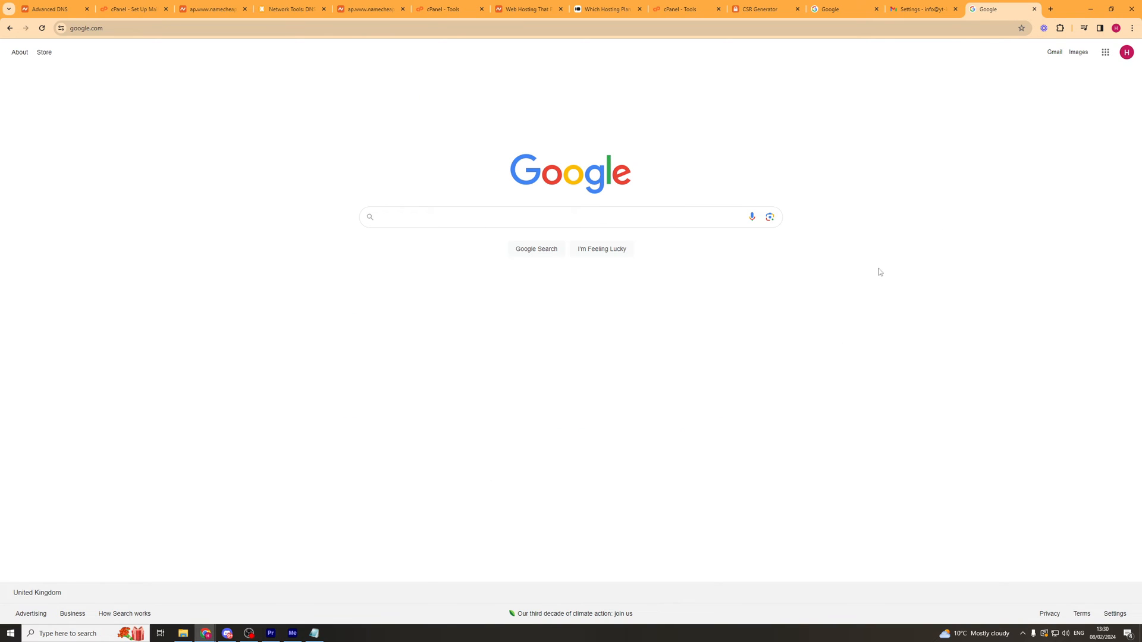
mouse_move(882, 358)
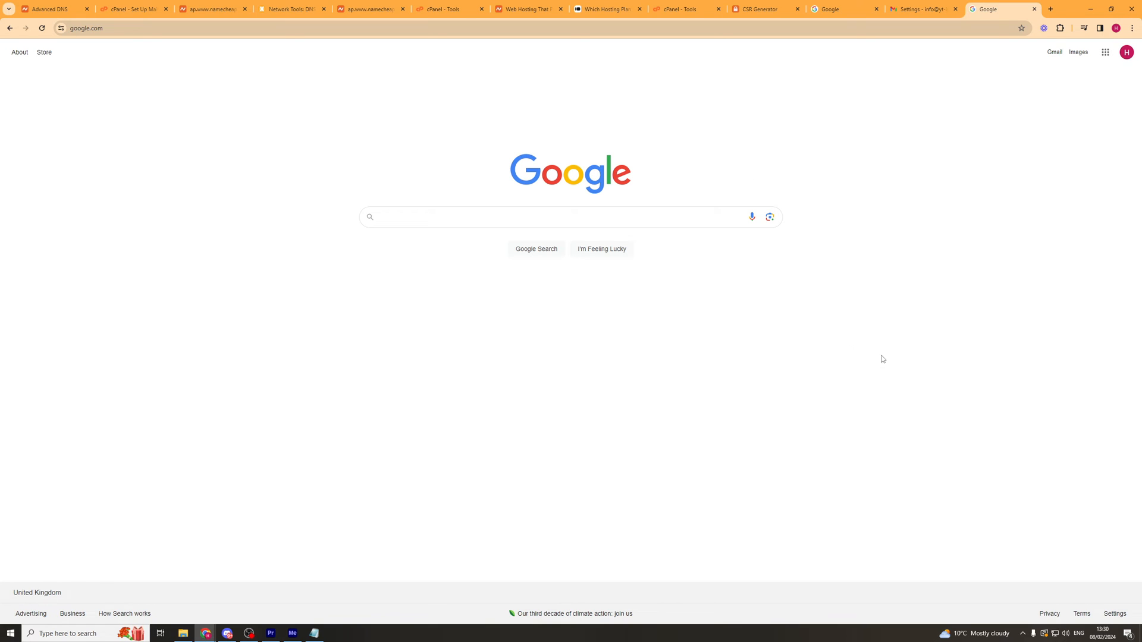
mouse_move(382, 318)
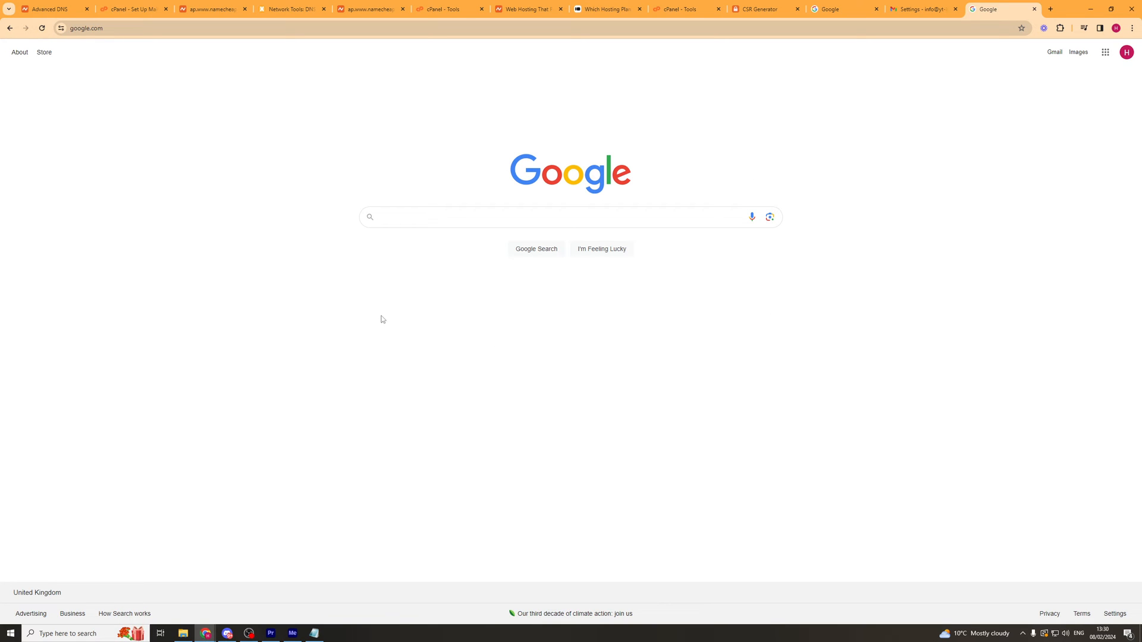
mouse_move(393, 307)
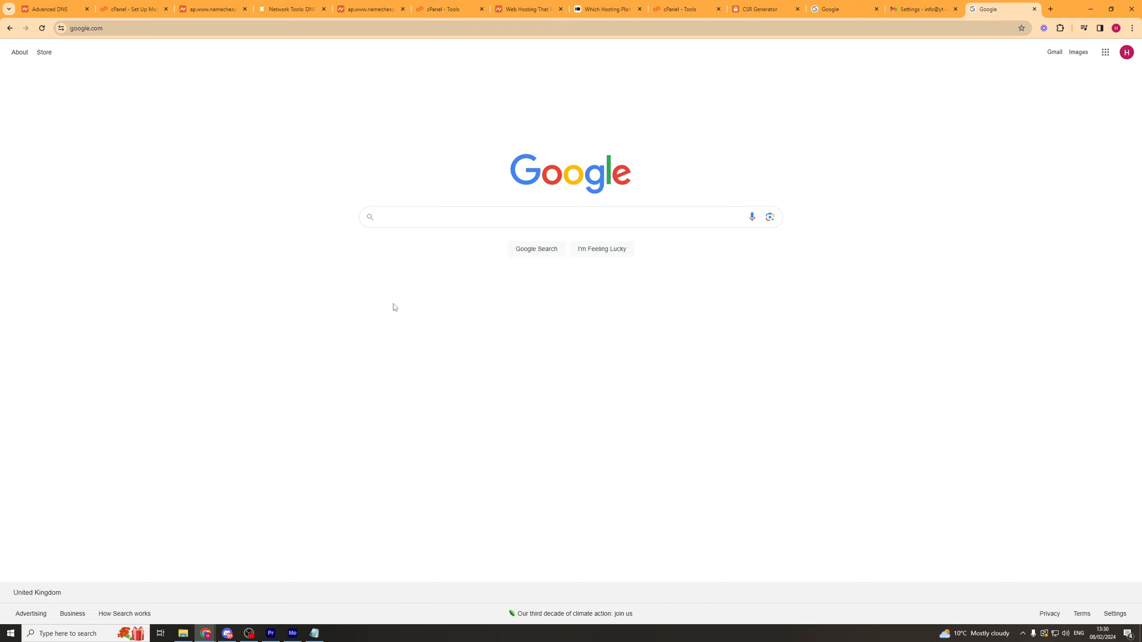
mouse_move(365, 283)
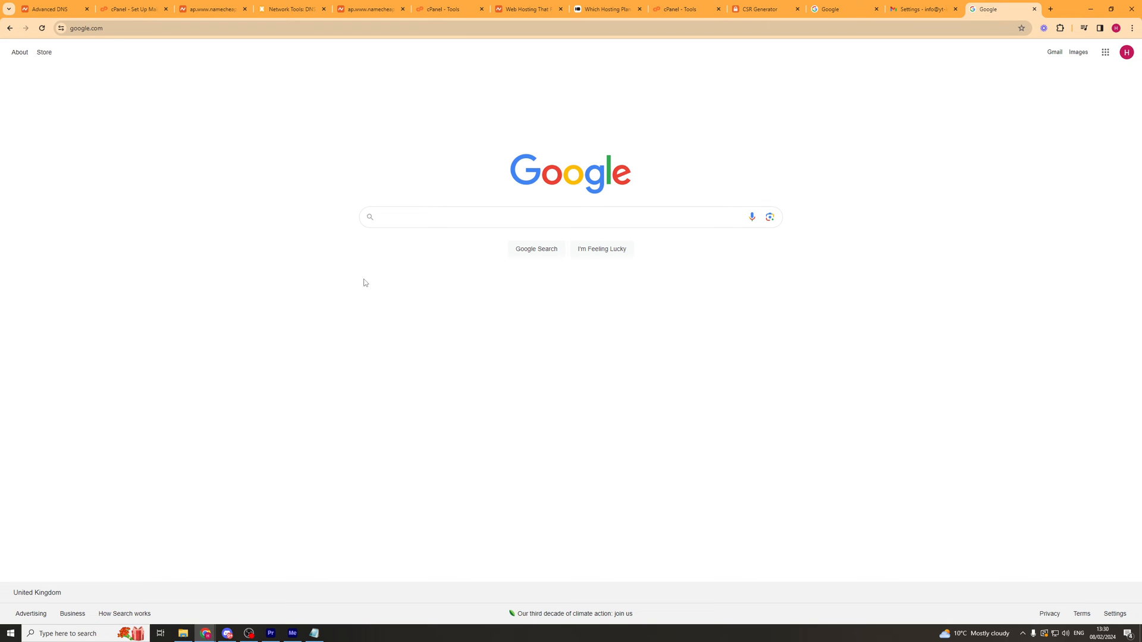
click(51, 9)
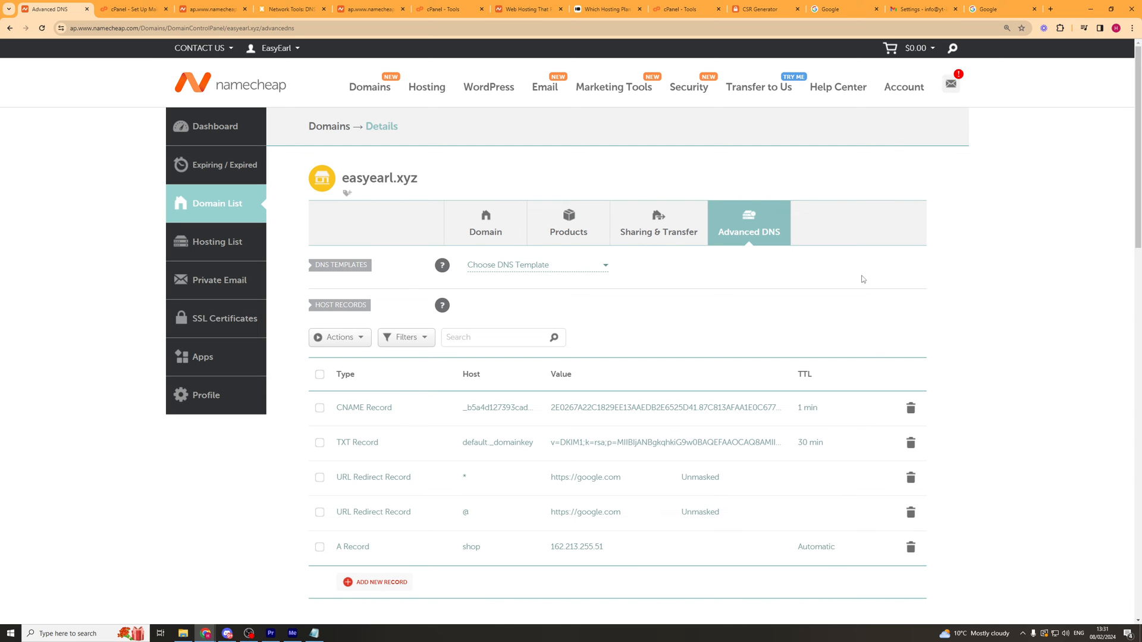
- From the Hosting List, launch cPanel for the easyearl.xyz hosting
click(569, 222)
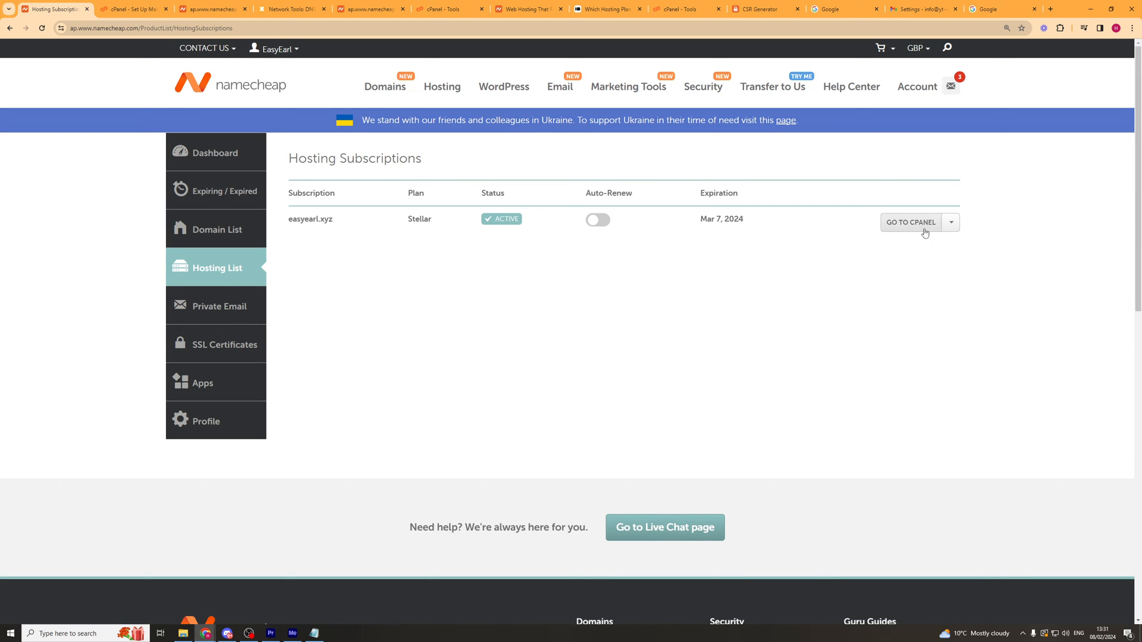
click(910, 222)
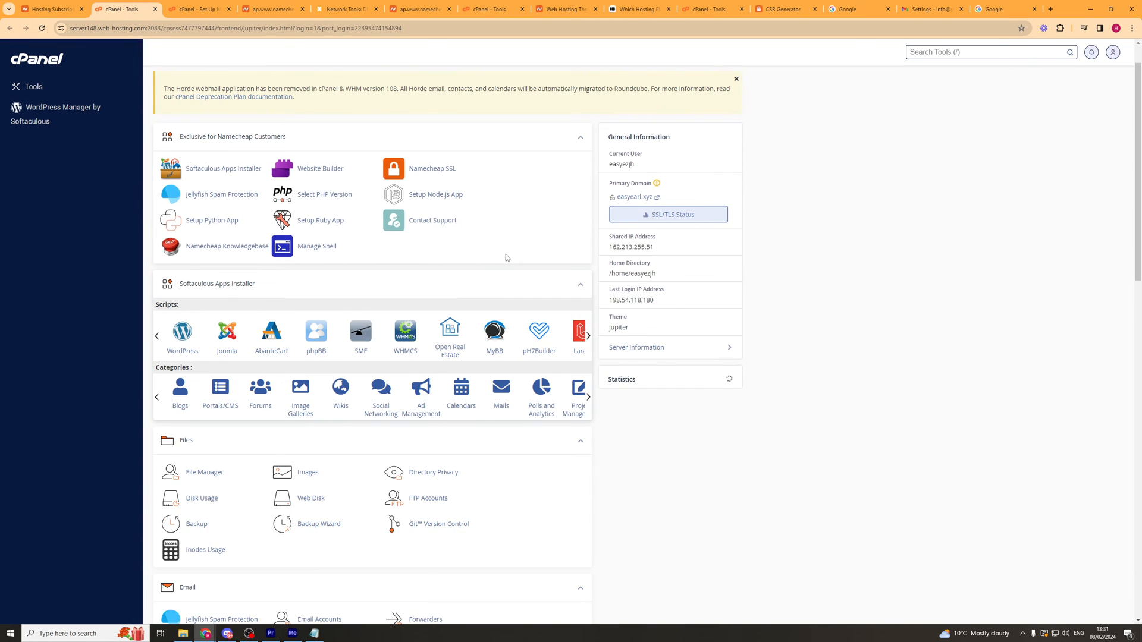
- Go to cPanel's Domains tool listing easyearl.xyz as the main domain
scroll(down, 3)
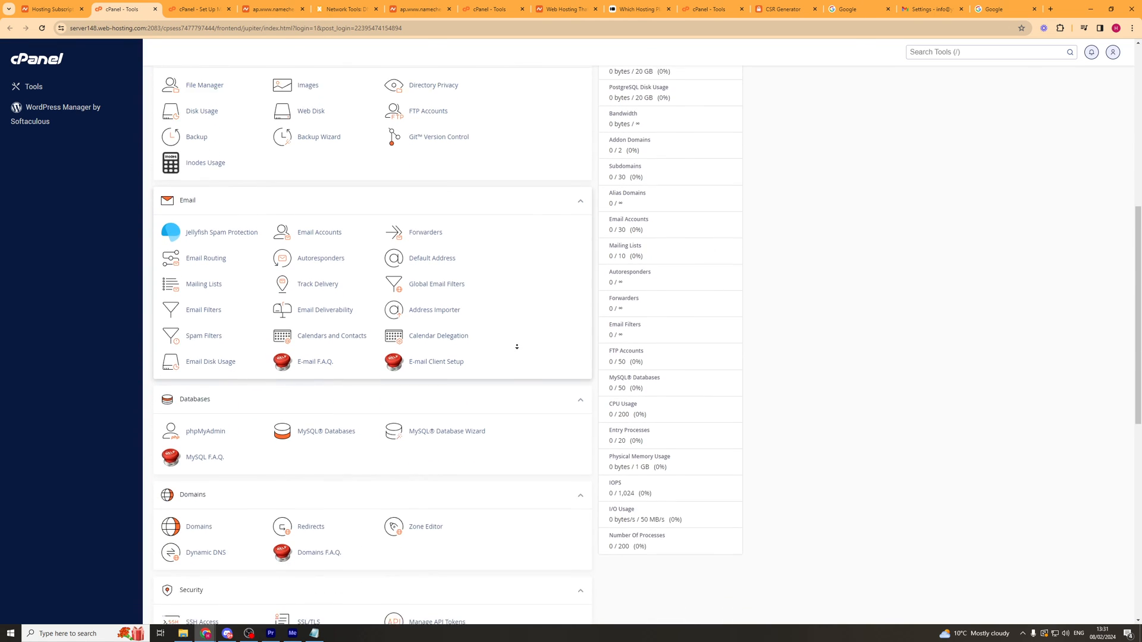
scroll(down, 3)
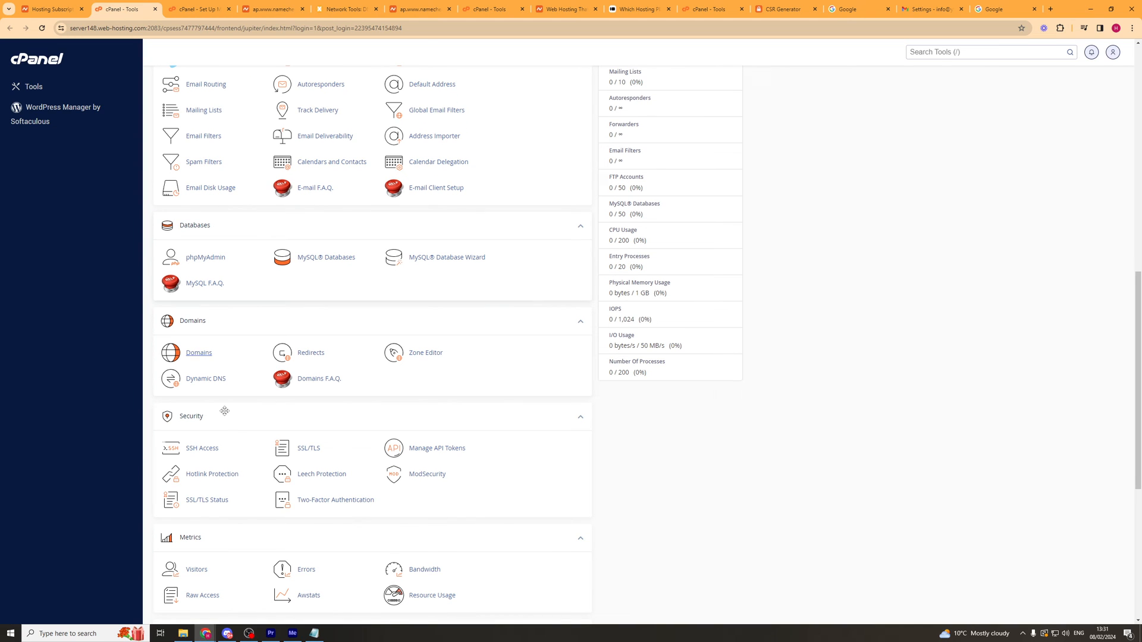
click(199, 352)
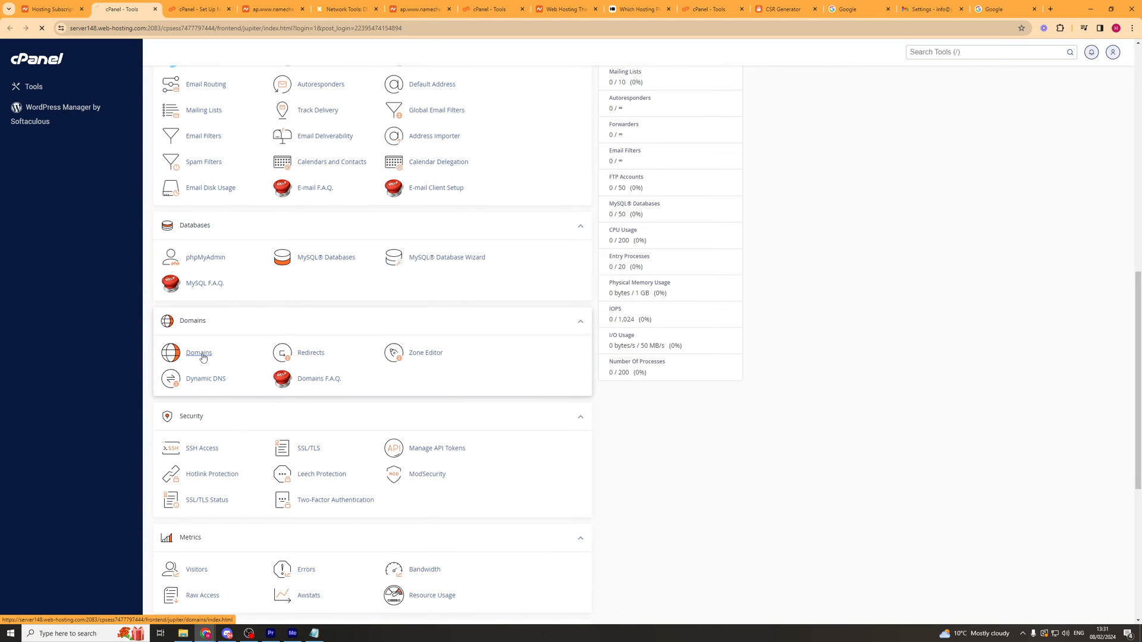
click(199, 352)
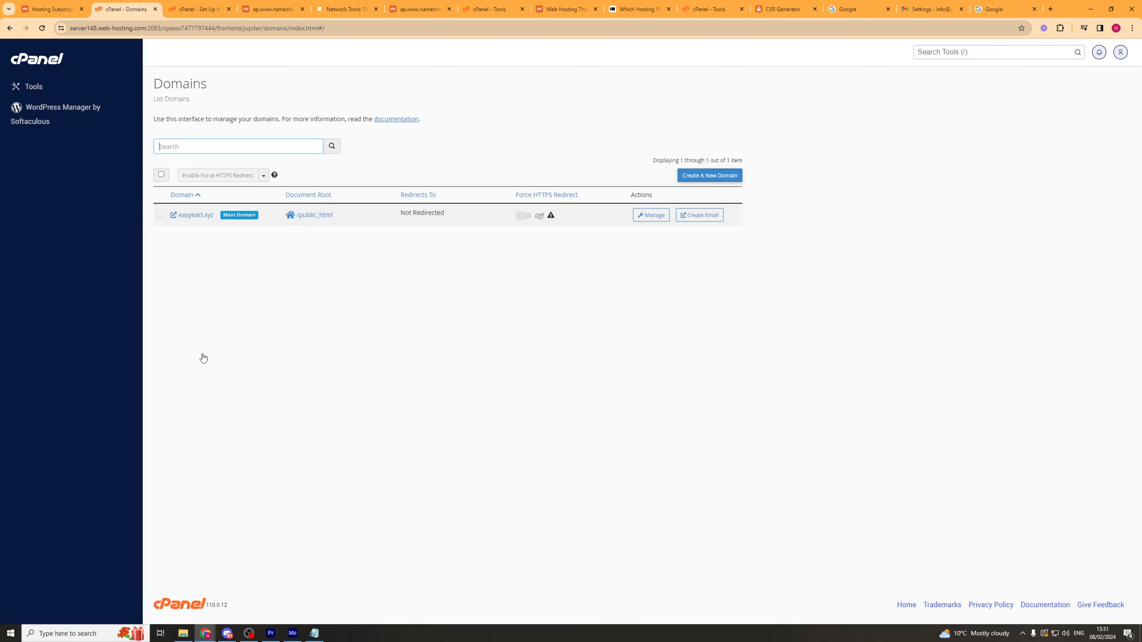
mouse_move(210, 275)
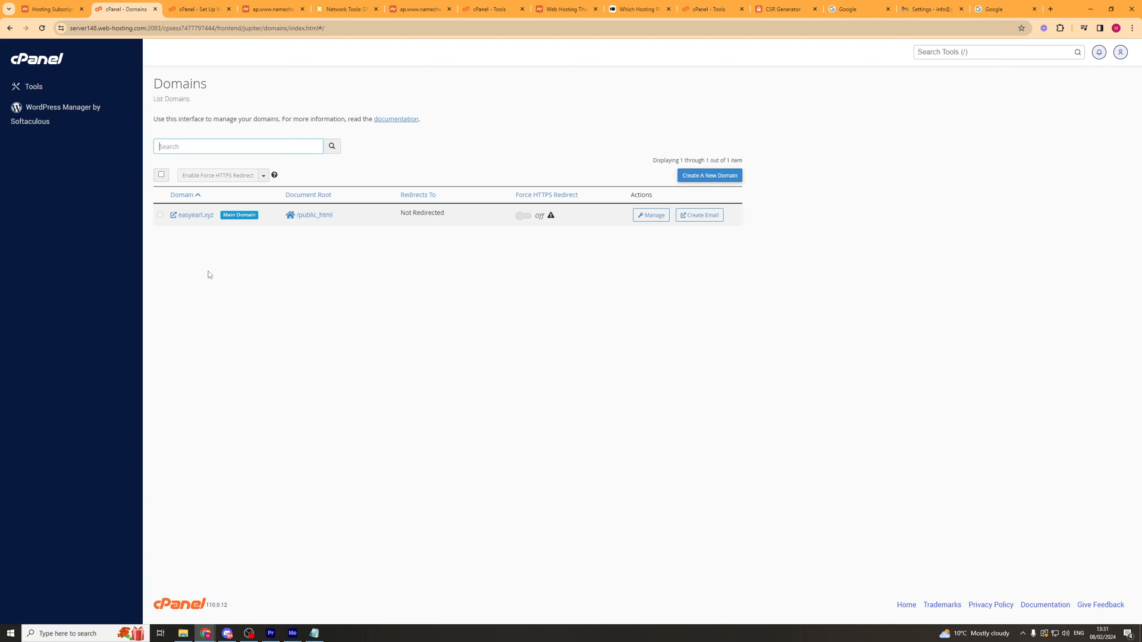
mouse_move(698, 215)
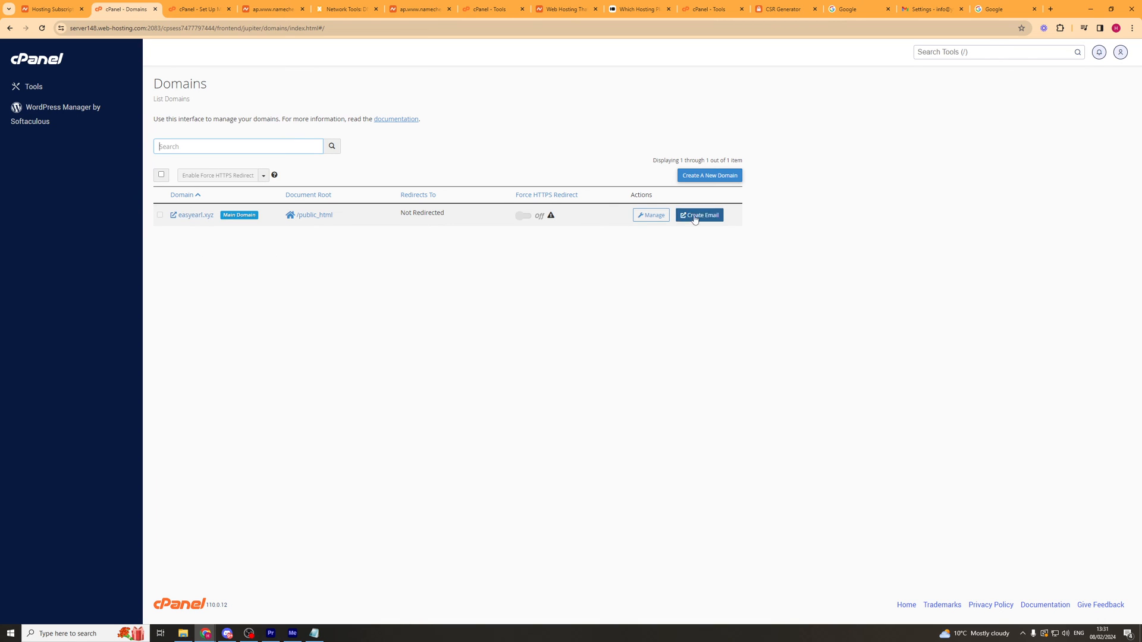
- Look at the Manage page for easyearl.xyz, then return to the cPanel tools overview
click(651, 215)
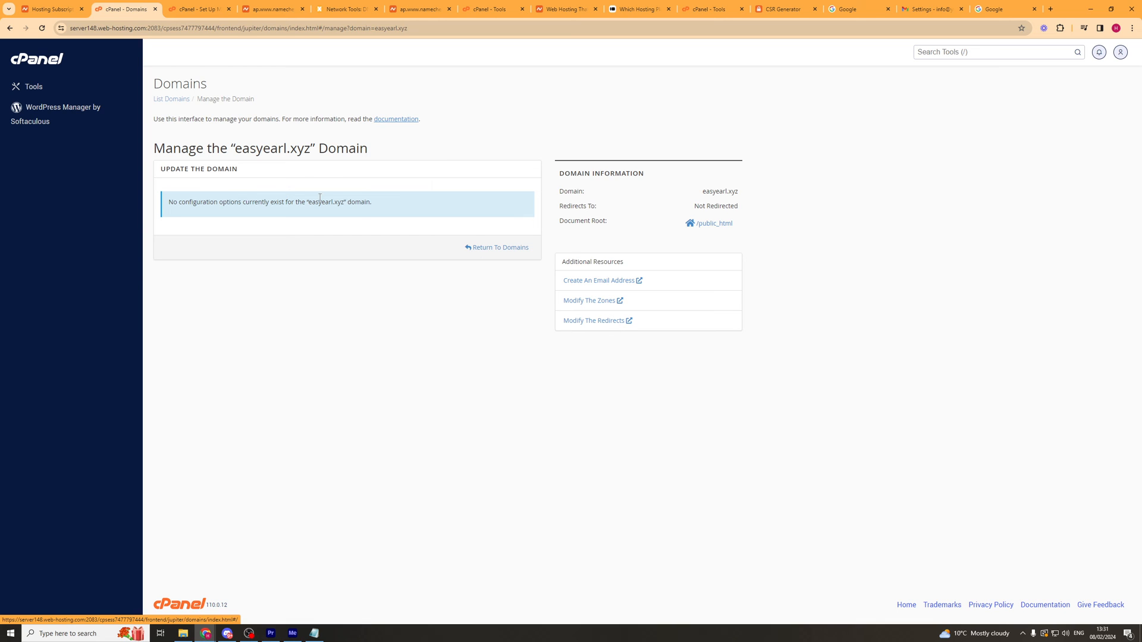
mouse_move(496, 248)
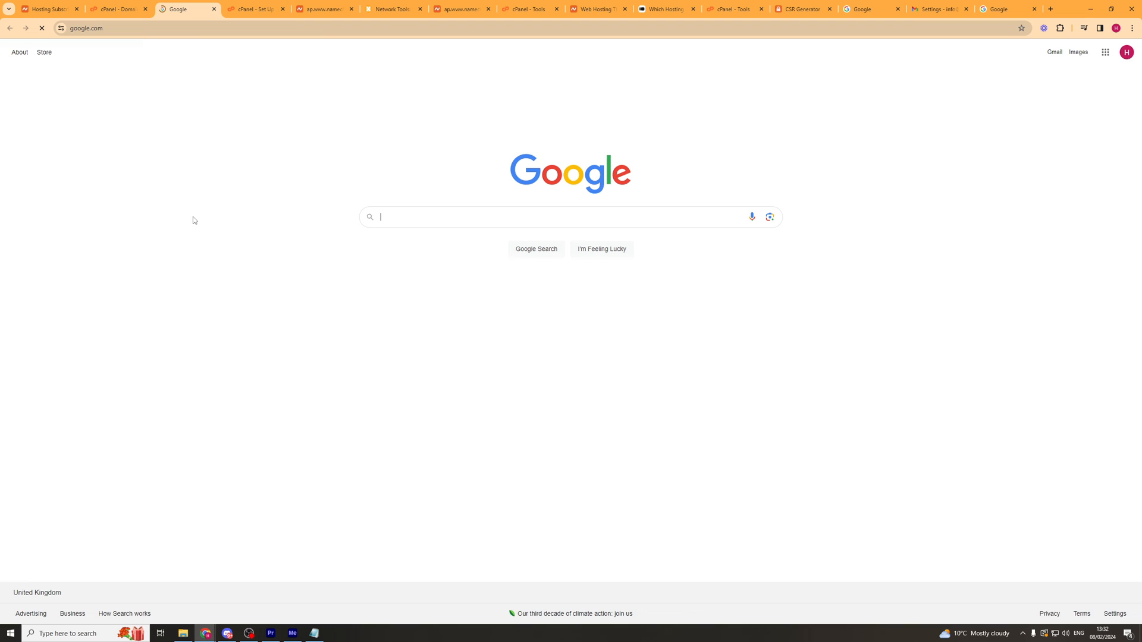
click(119, 9)
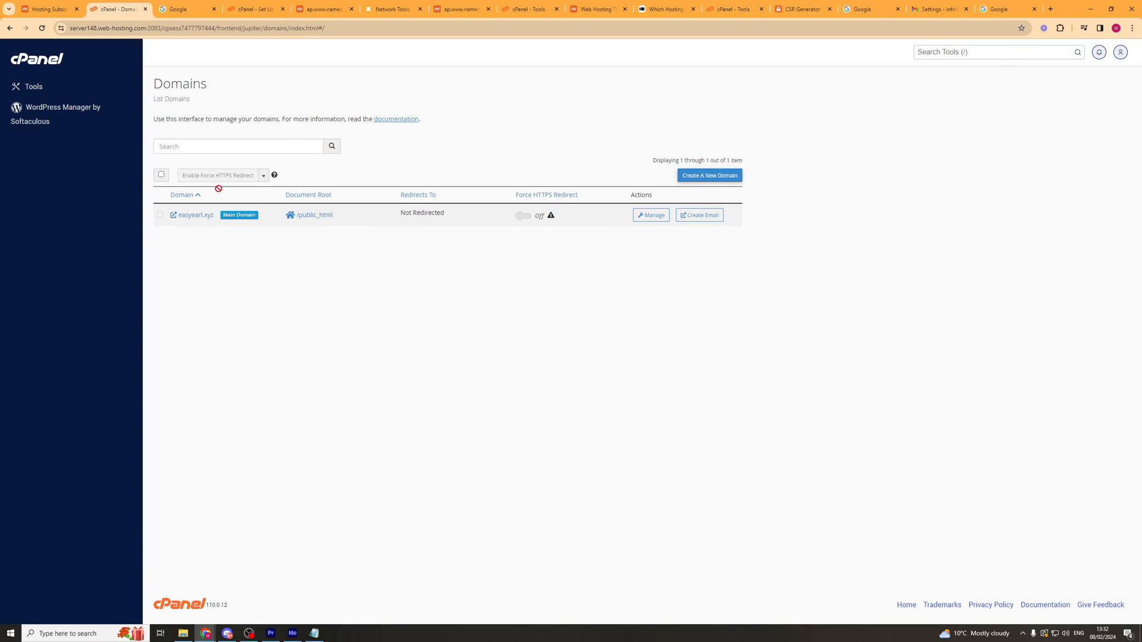
click(708, 176)
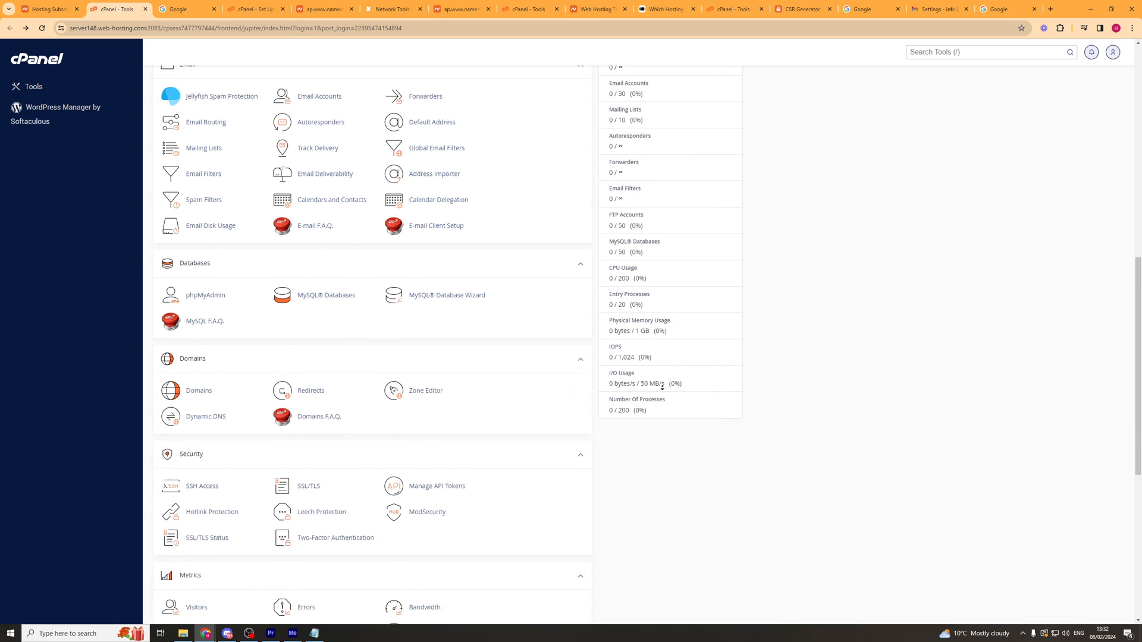
- In Zone Editor, preview the + A Record form for easyearl.xyz and cancel without adding
click(426, 390)
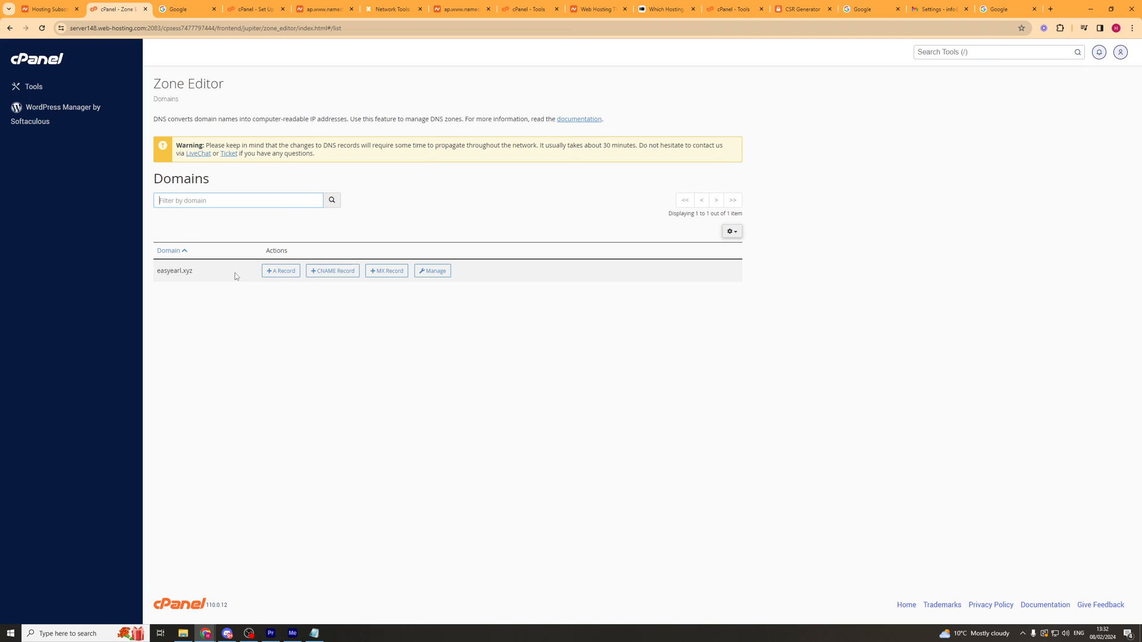
click(281, 270)
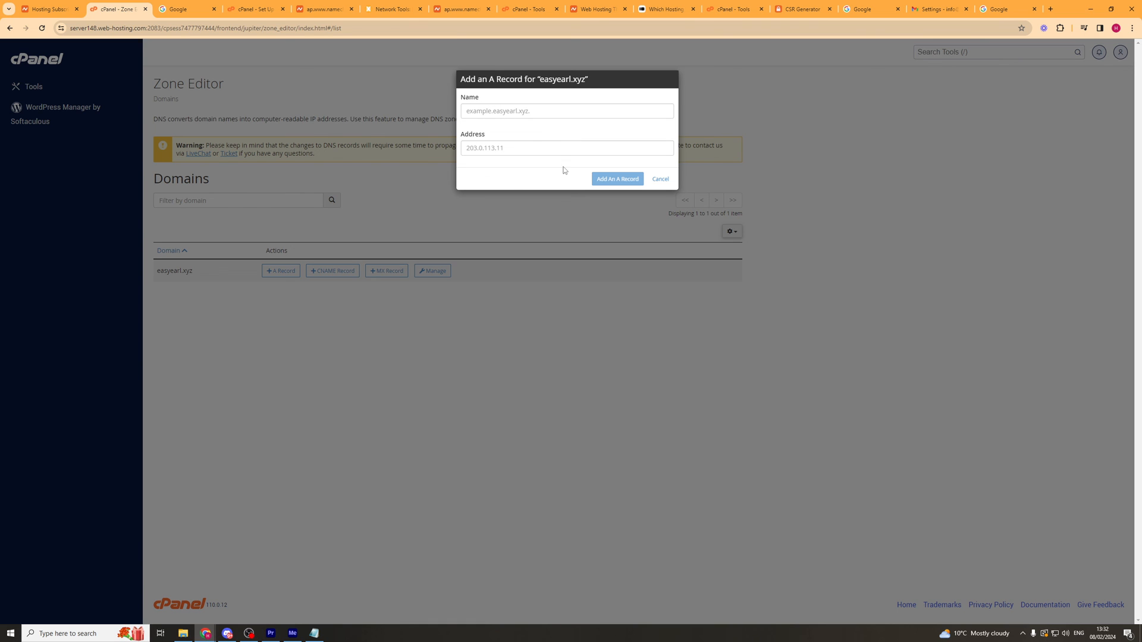
click(659, 180)
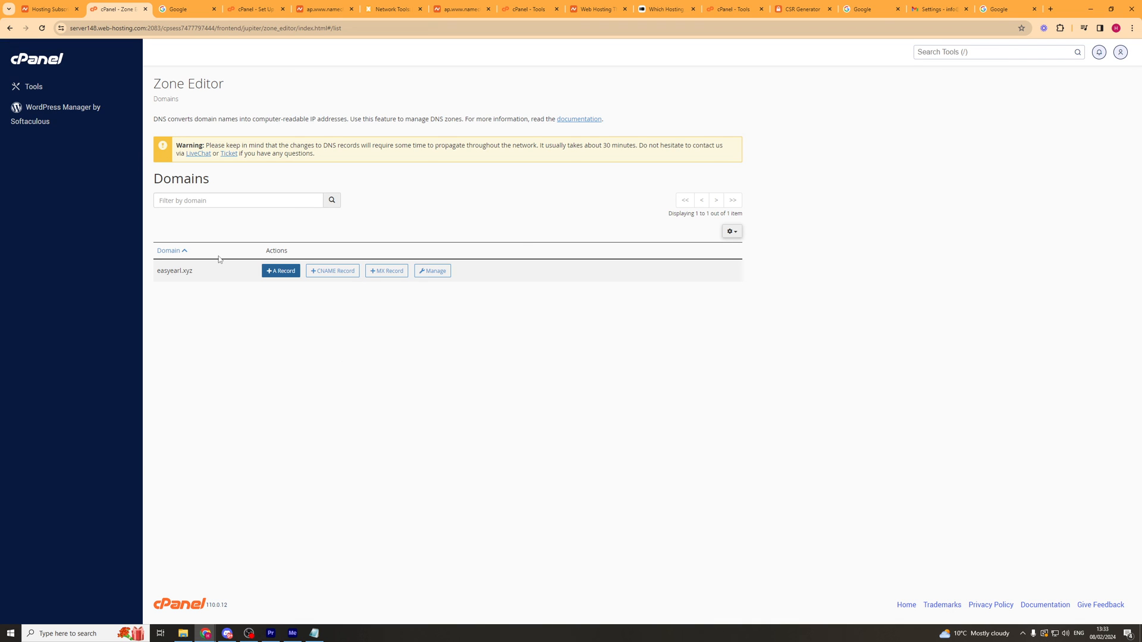
mouse_move(226, 284)
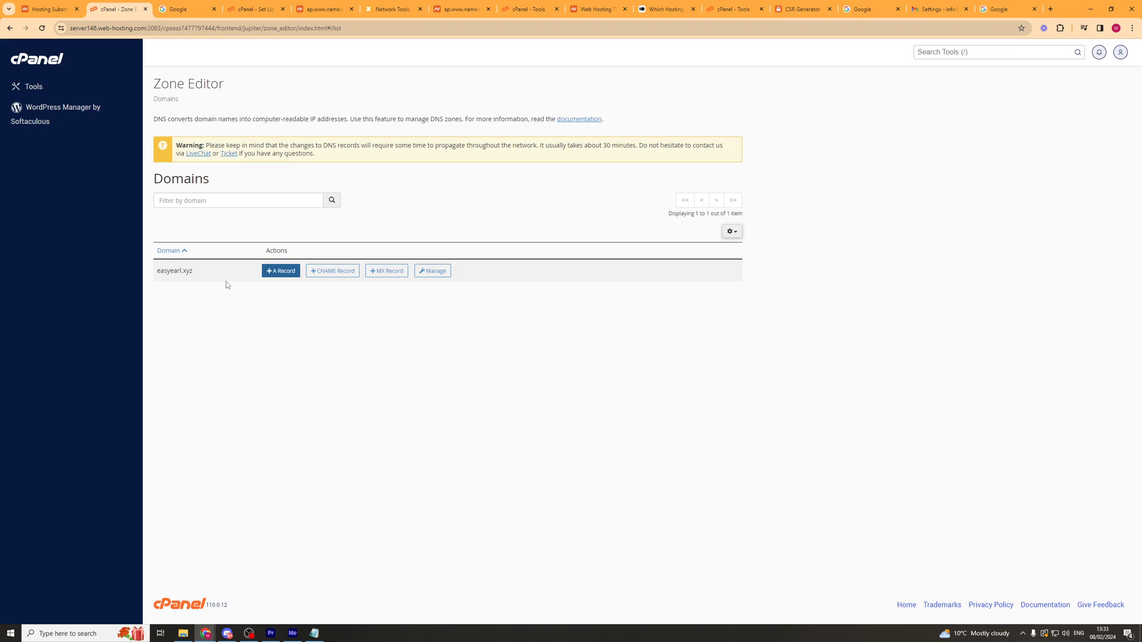